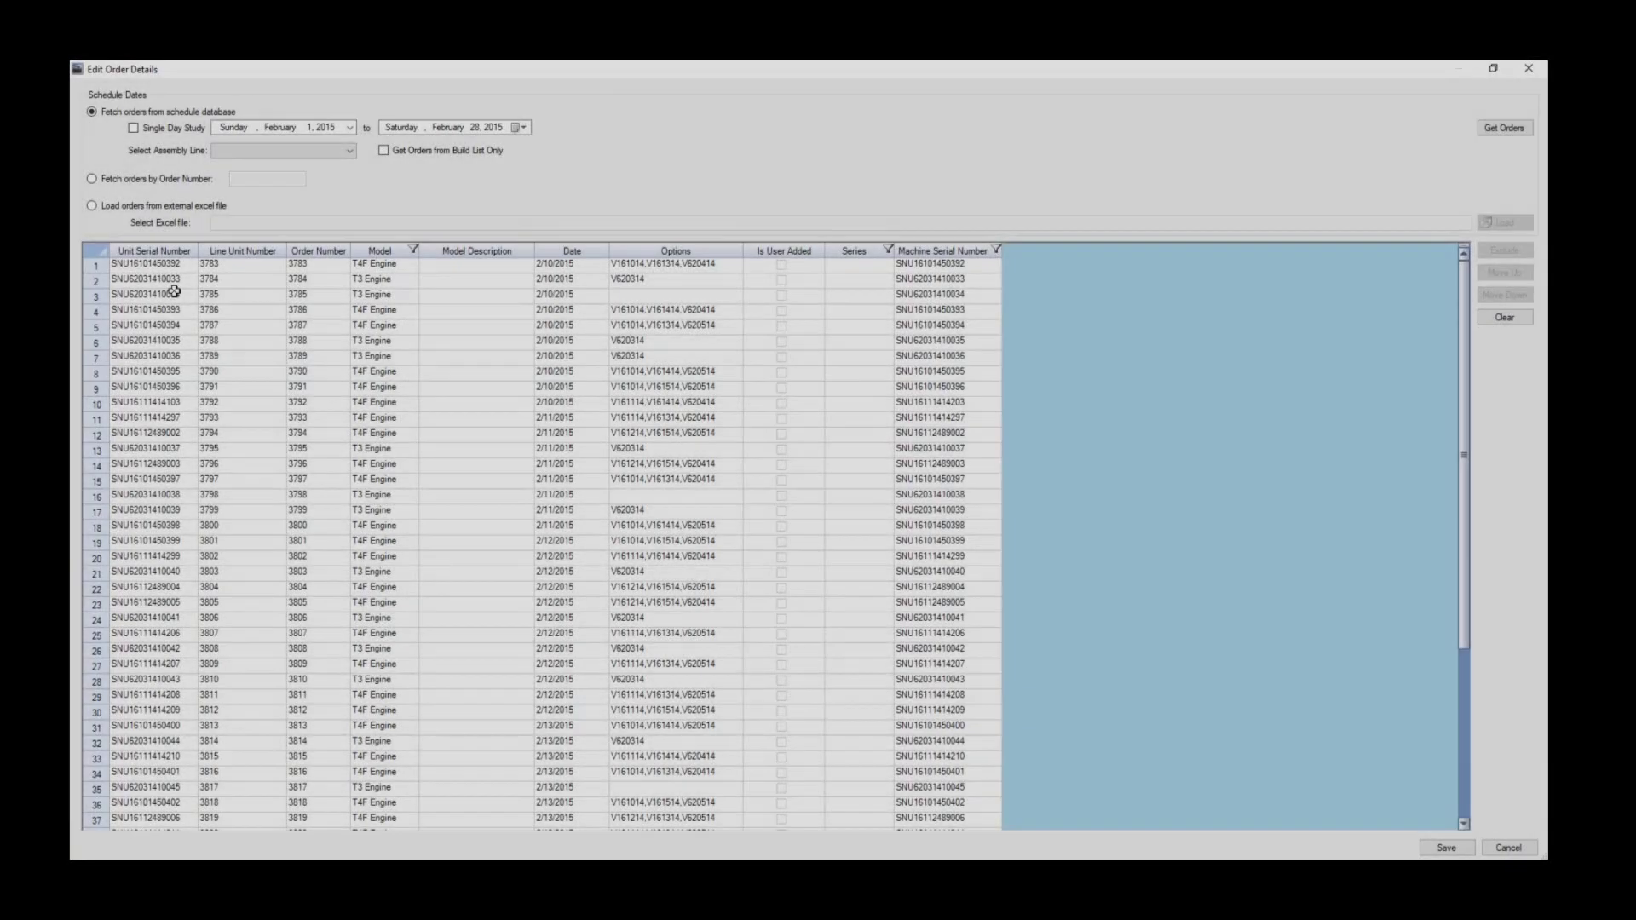
Exclude every order except the first engine unit and save the order changes.
scroll(down, 3)
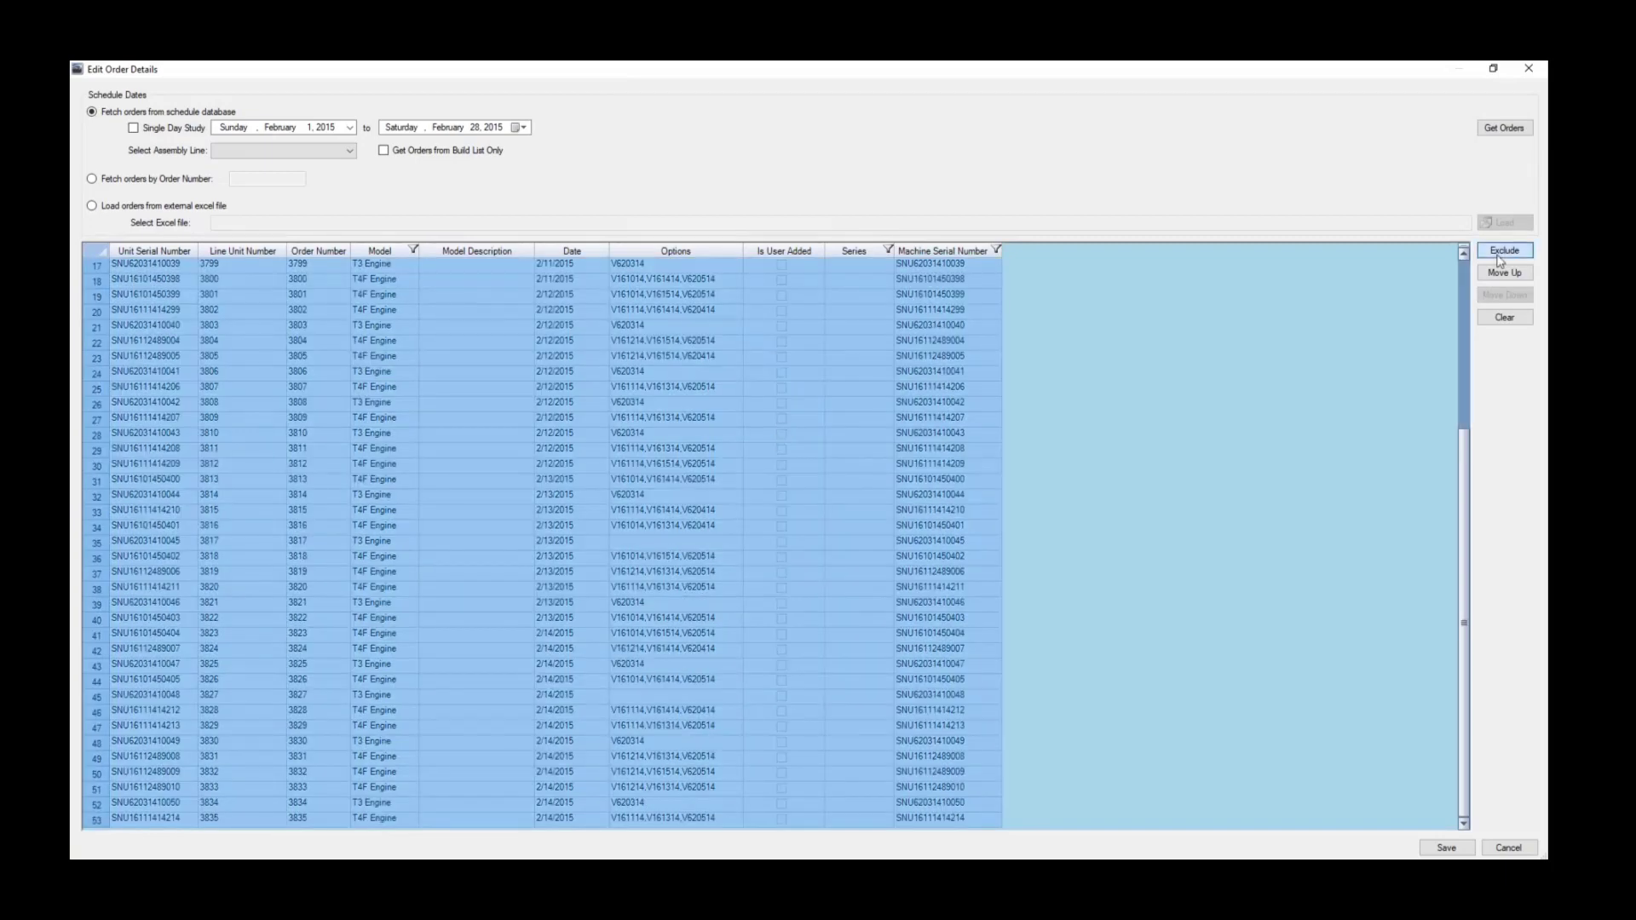
click(1505, 250)
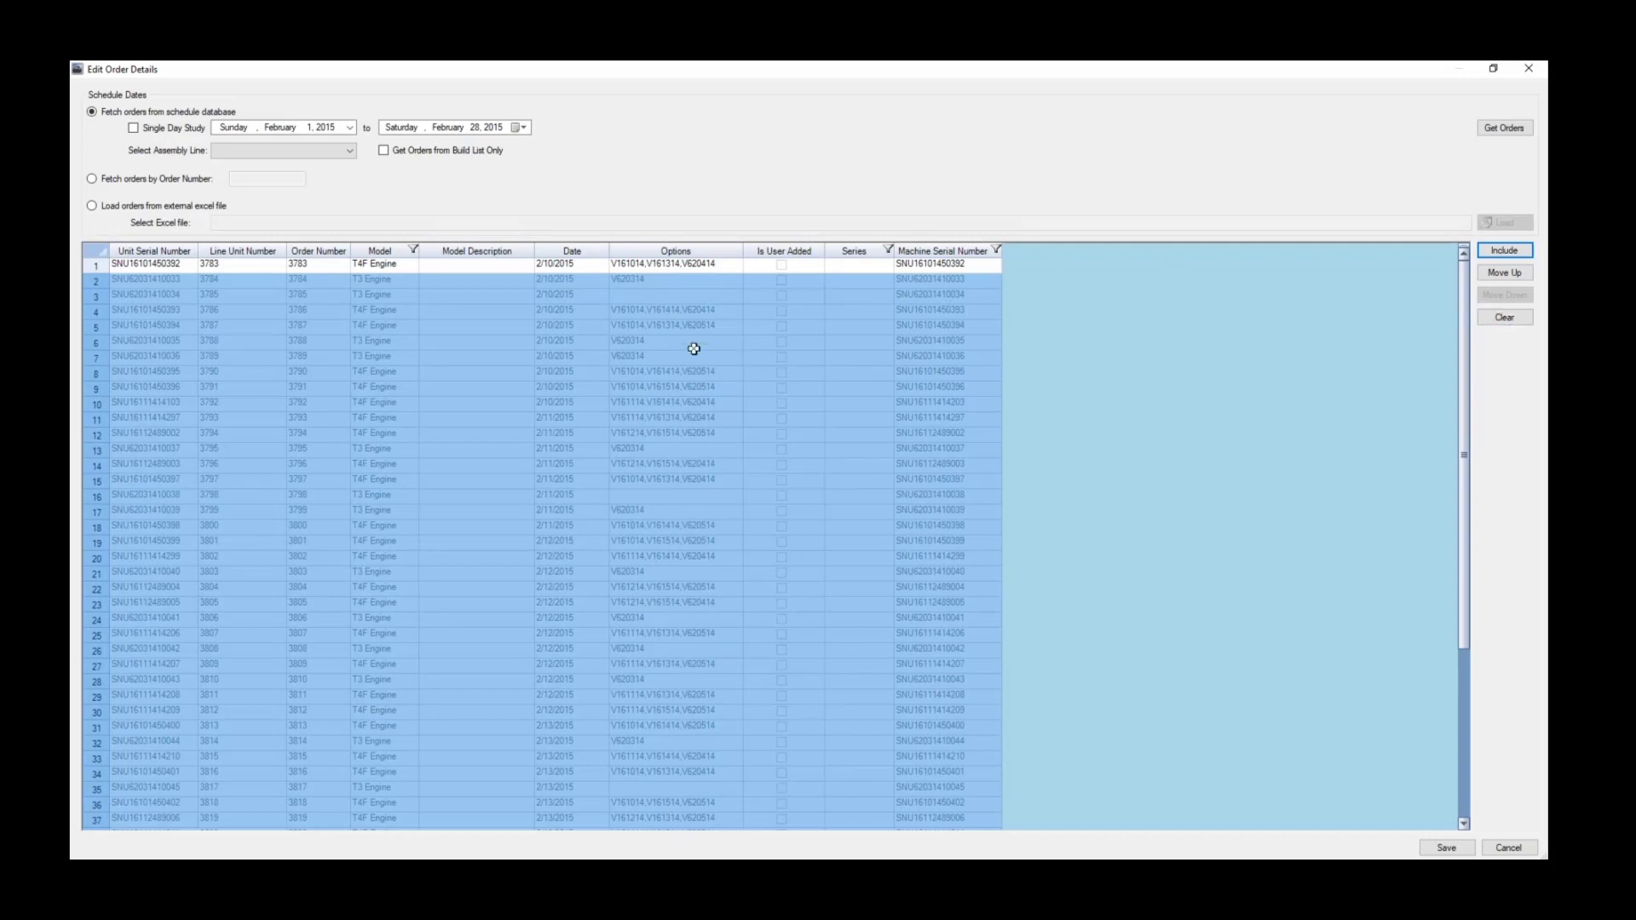
scroll(down, 3)
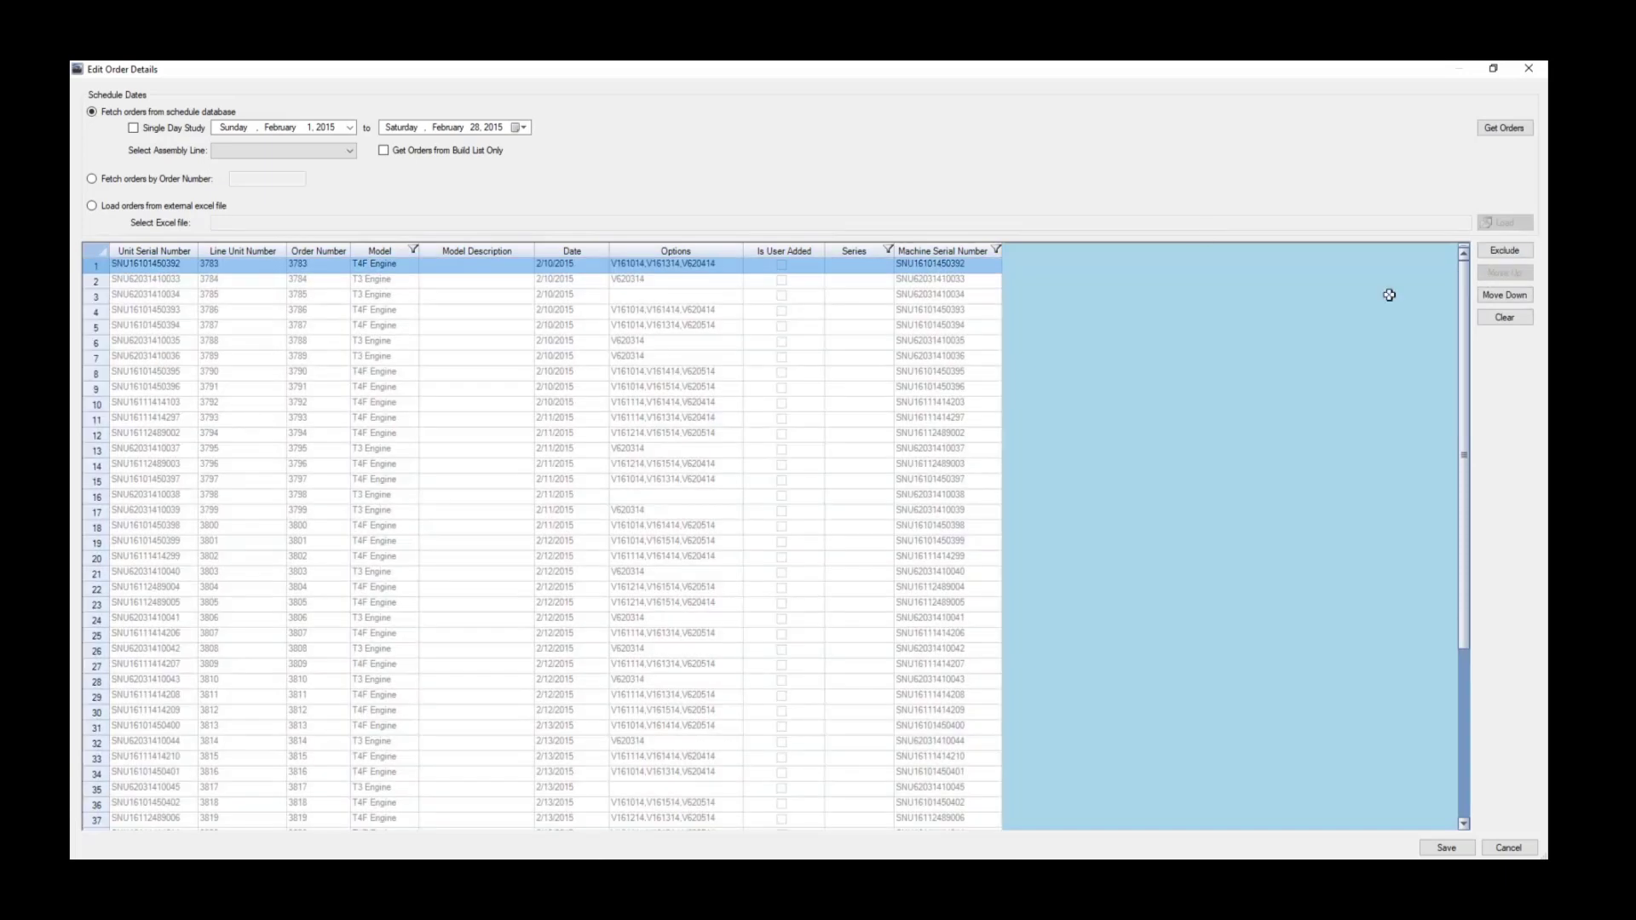
click(1503, 250)
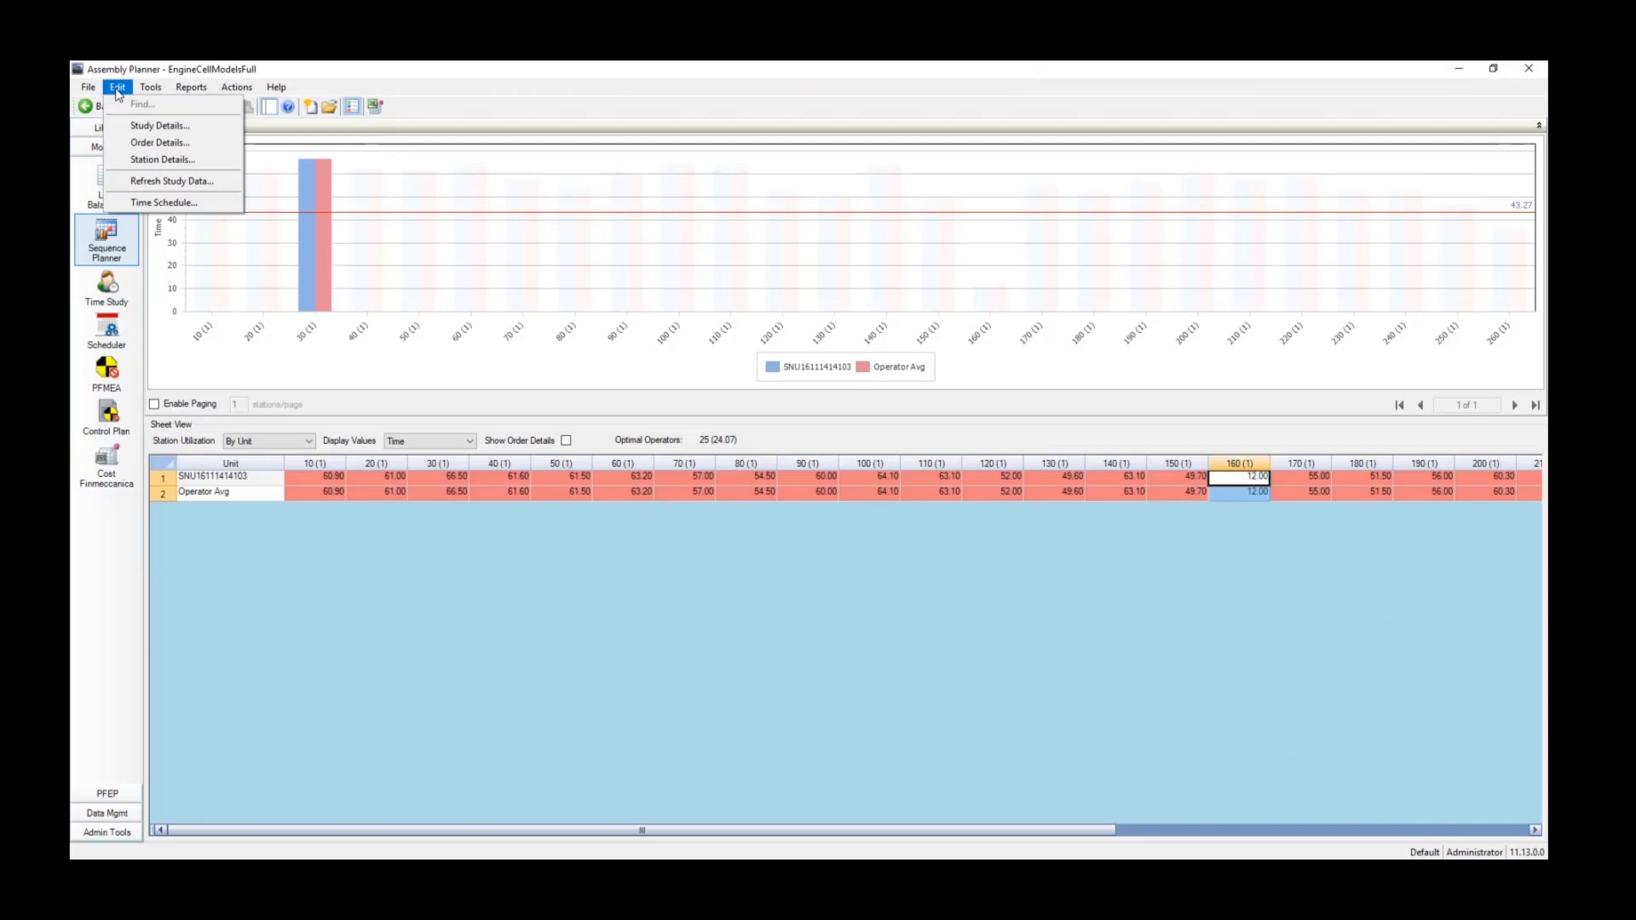
click(161, 159)
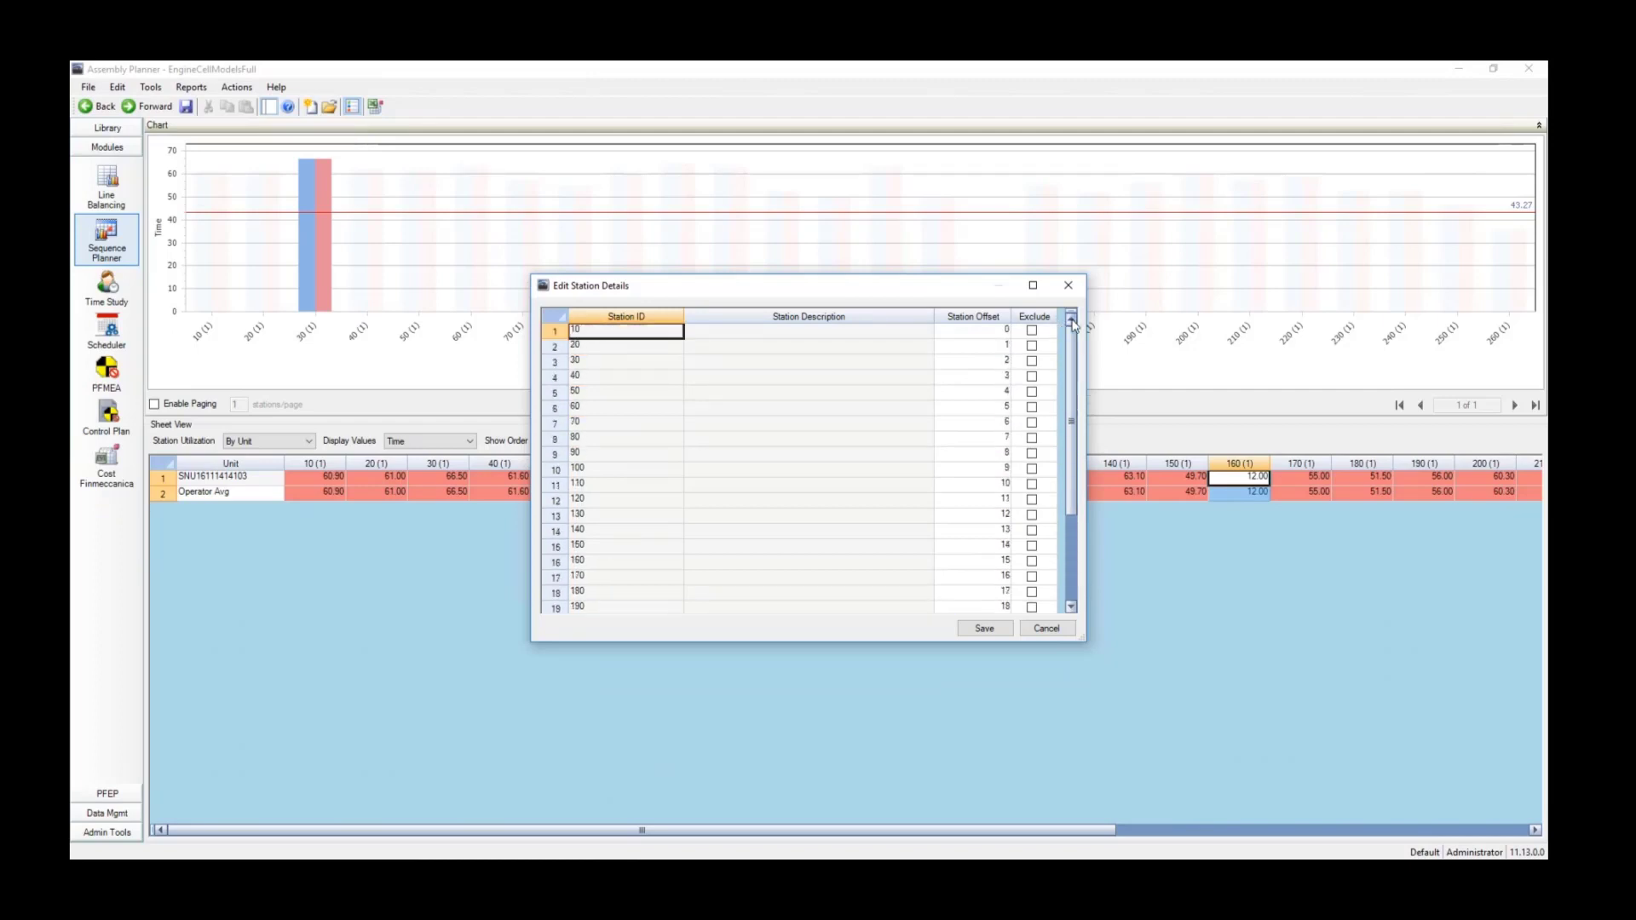
click(1046, 628)
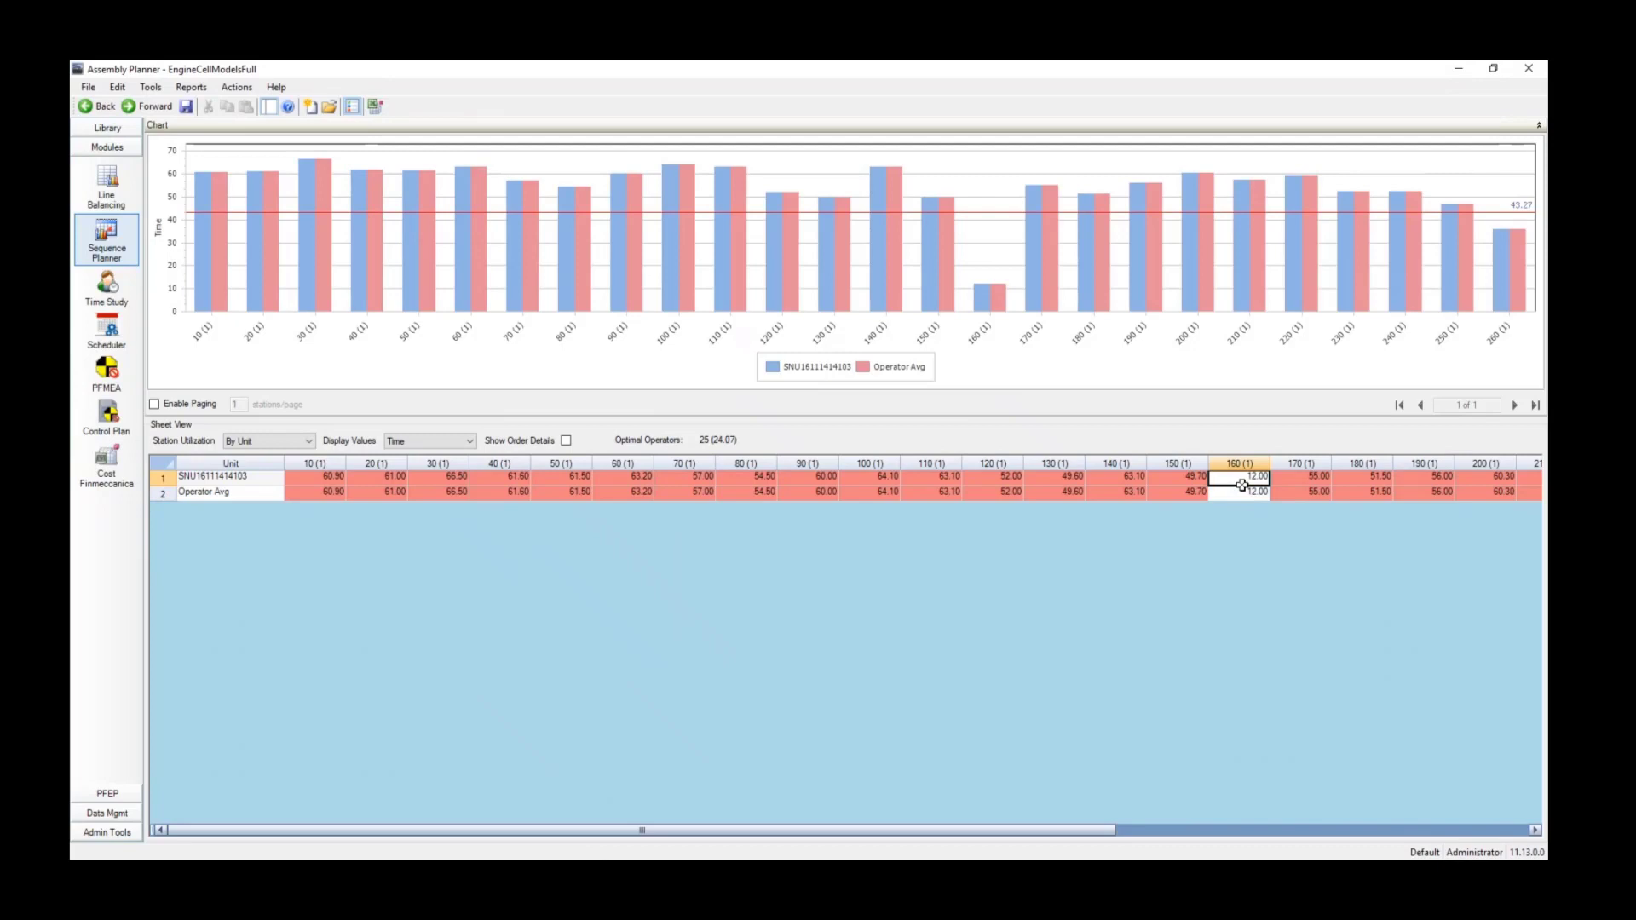
click(1241, 491)
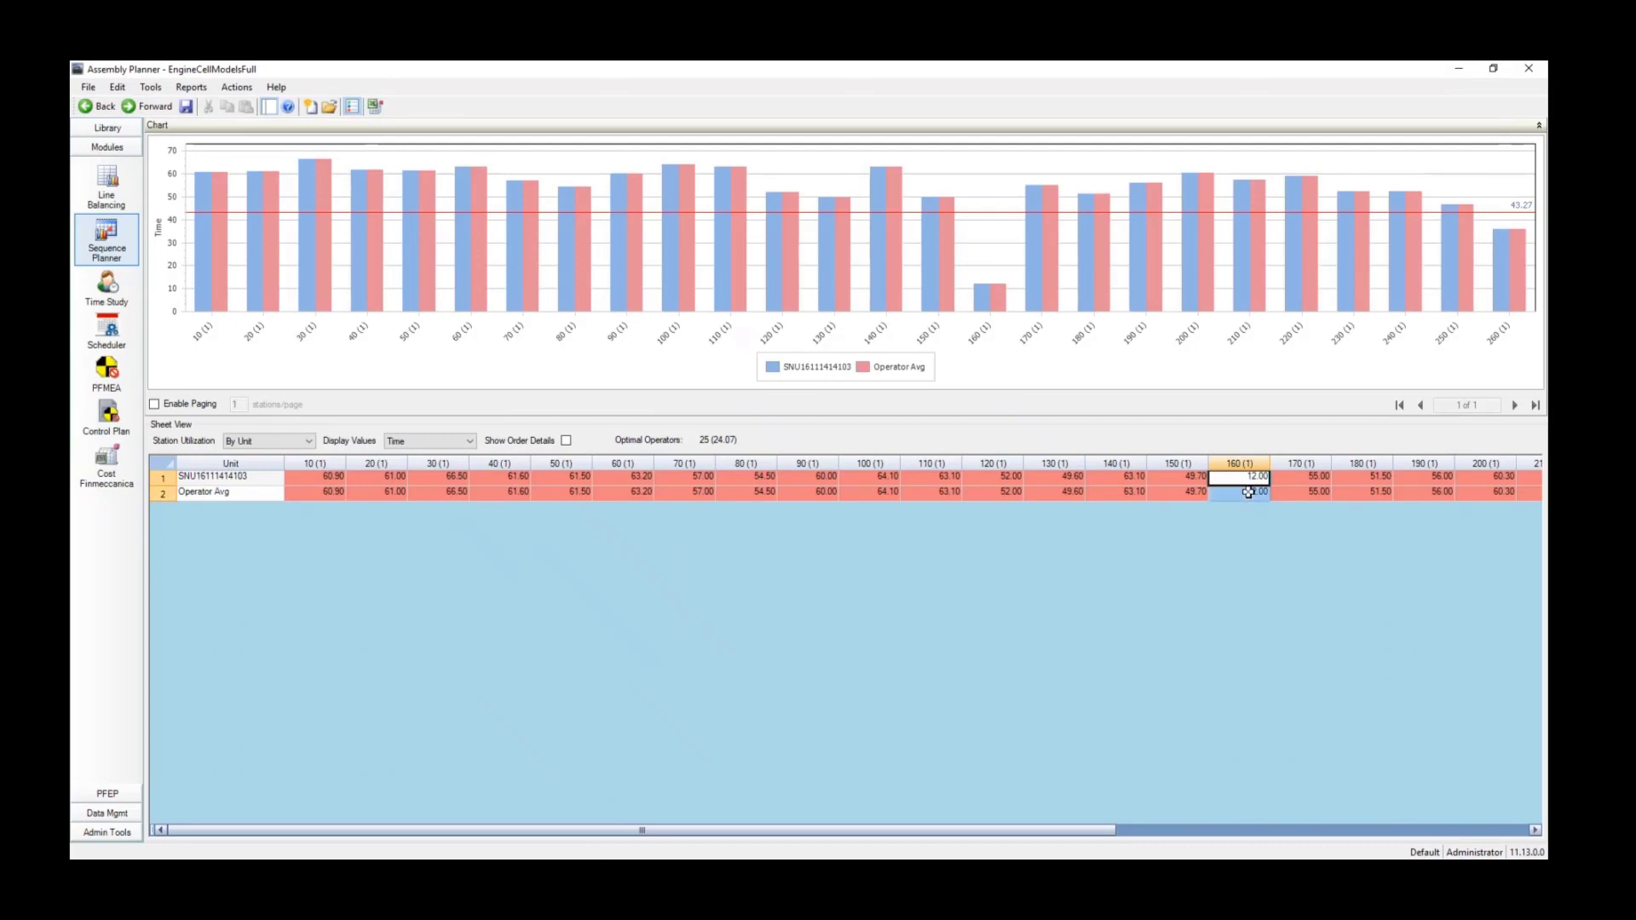
click(116, 87)
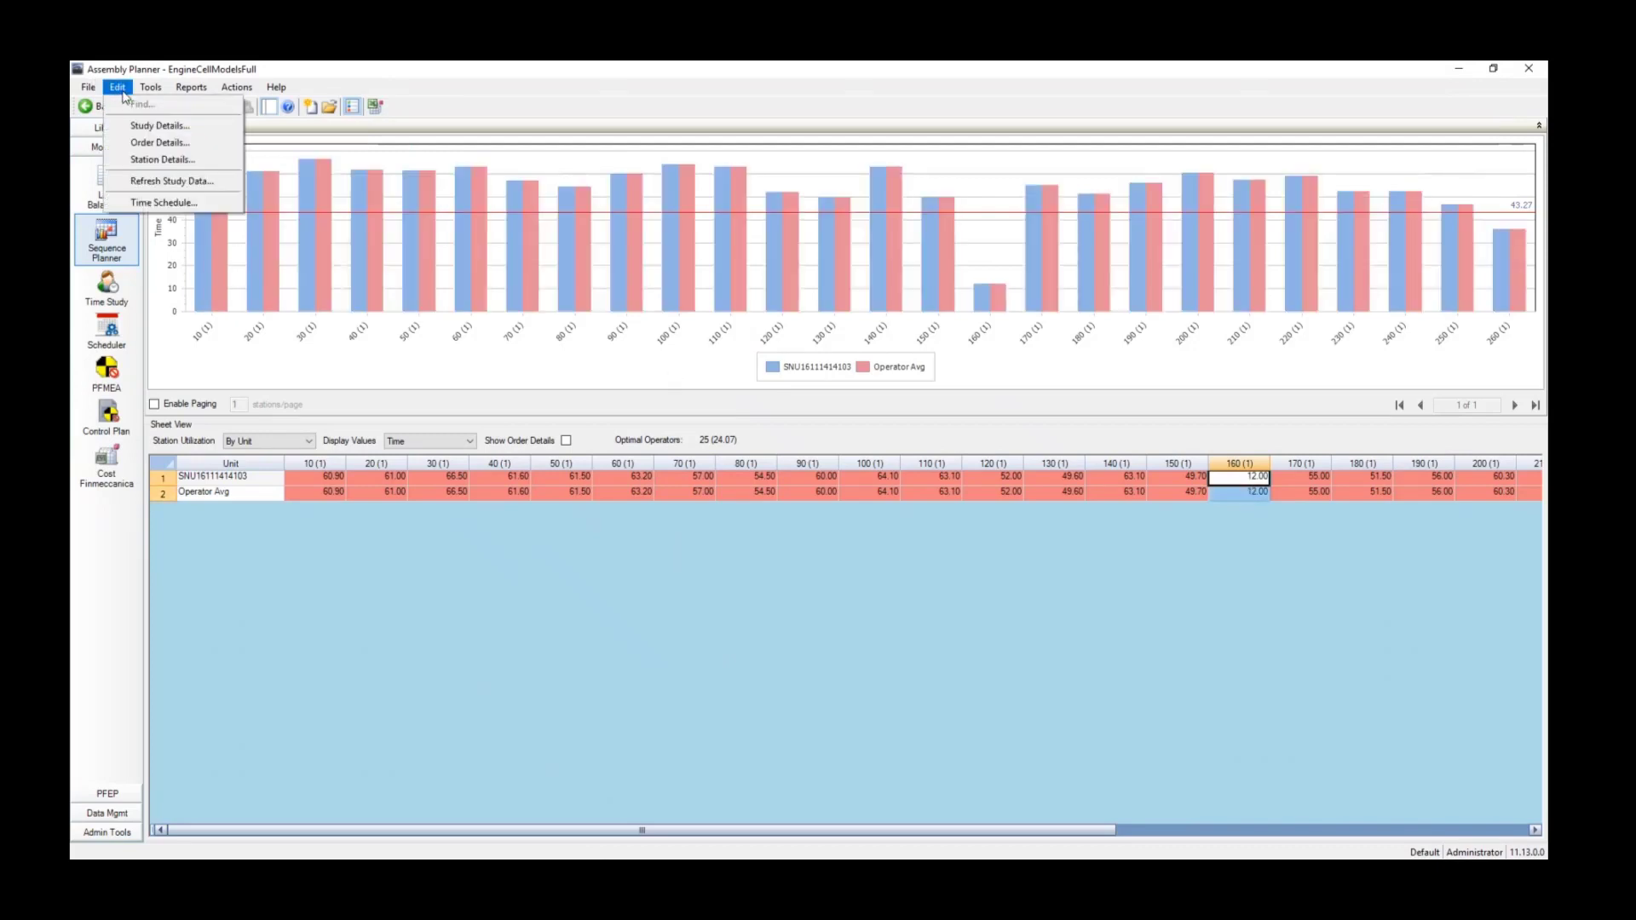
mouse_move(160, 143)
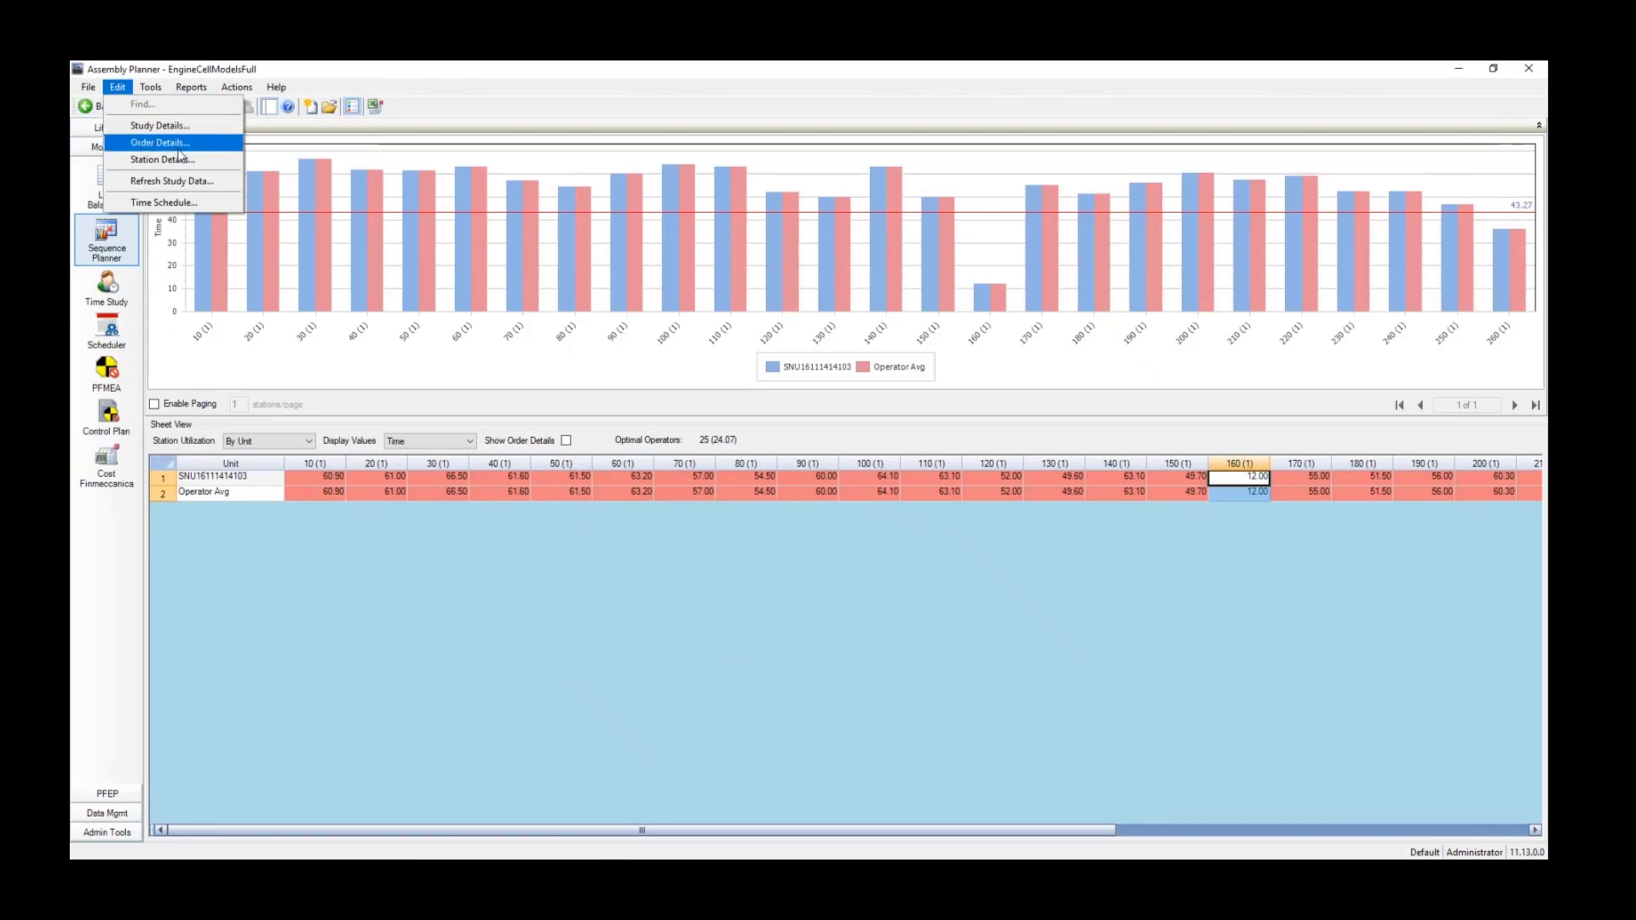
Launch the drift study for the single engine unit from the Actions menu.
click(237, 87)
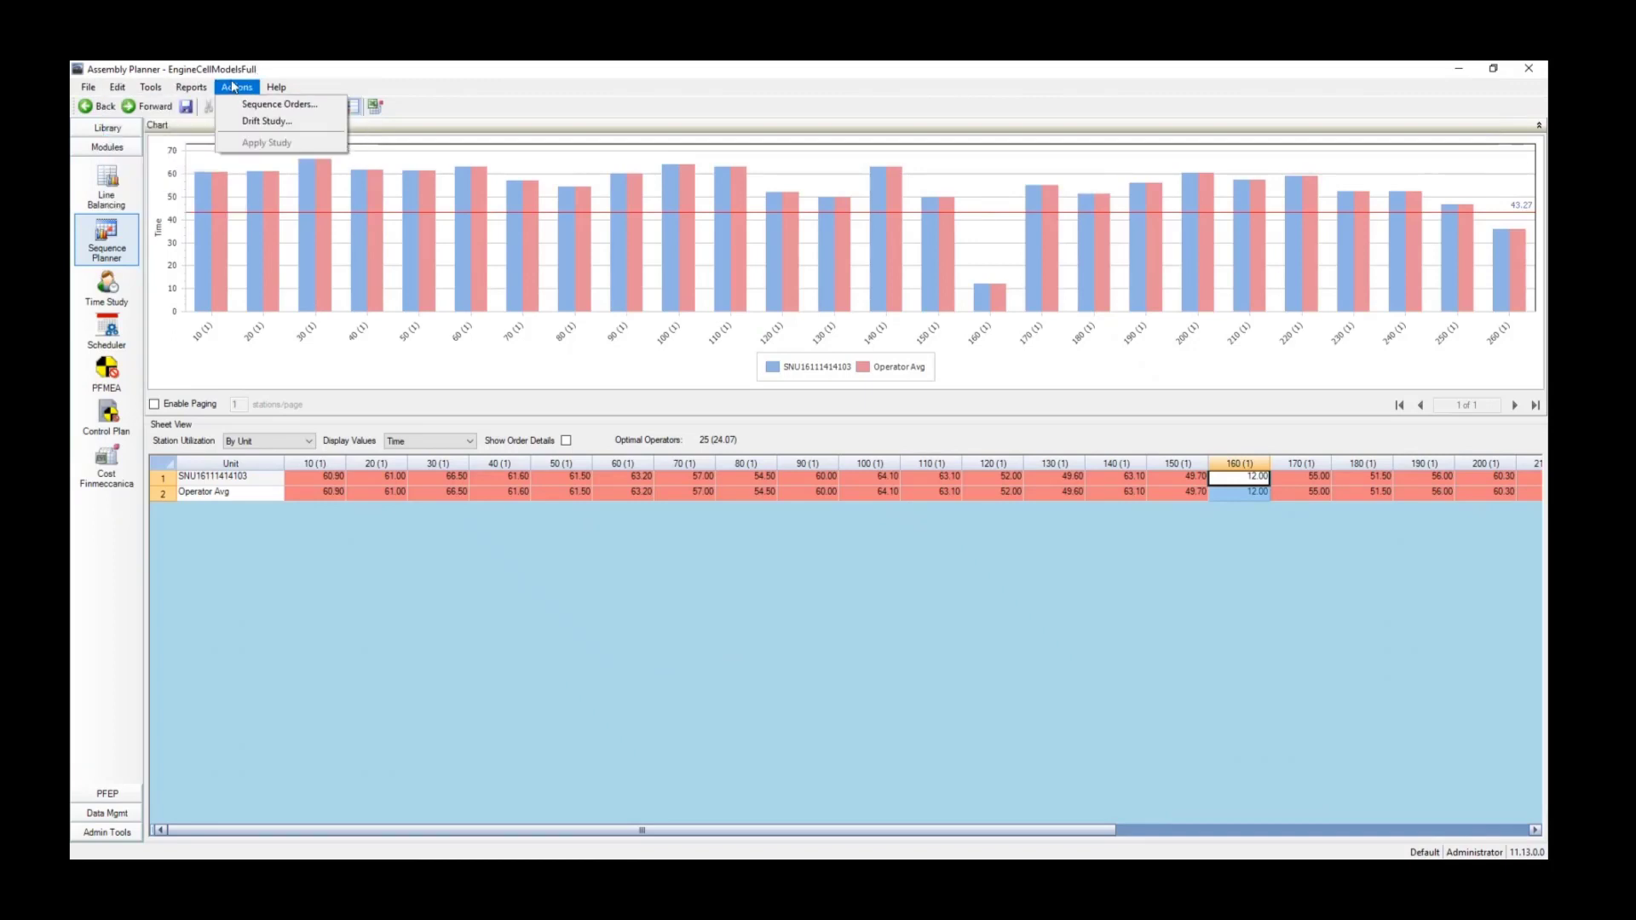
click(266, 121)
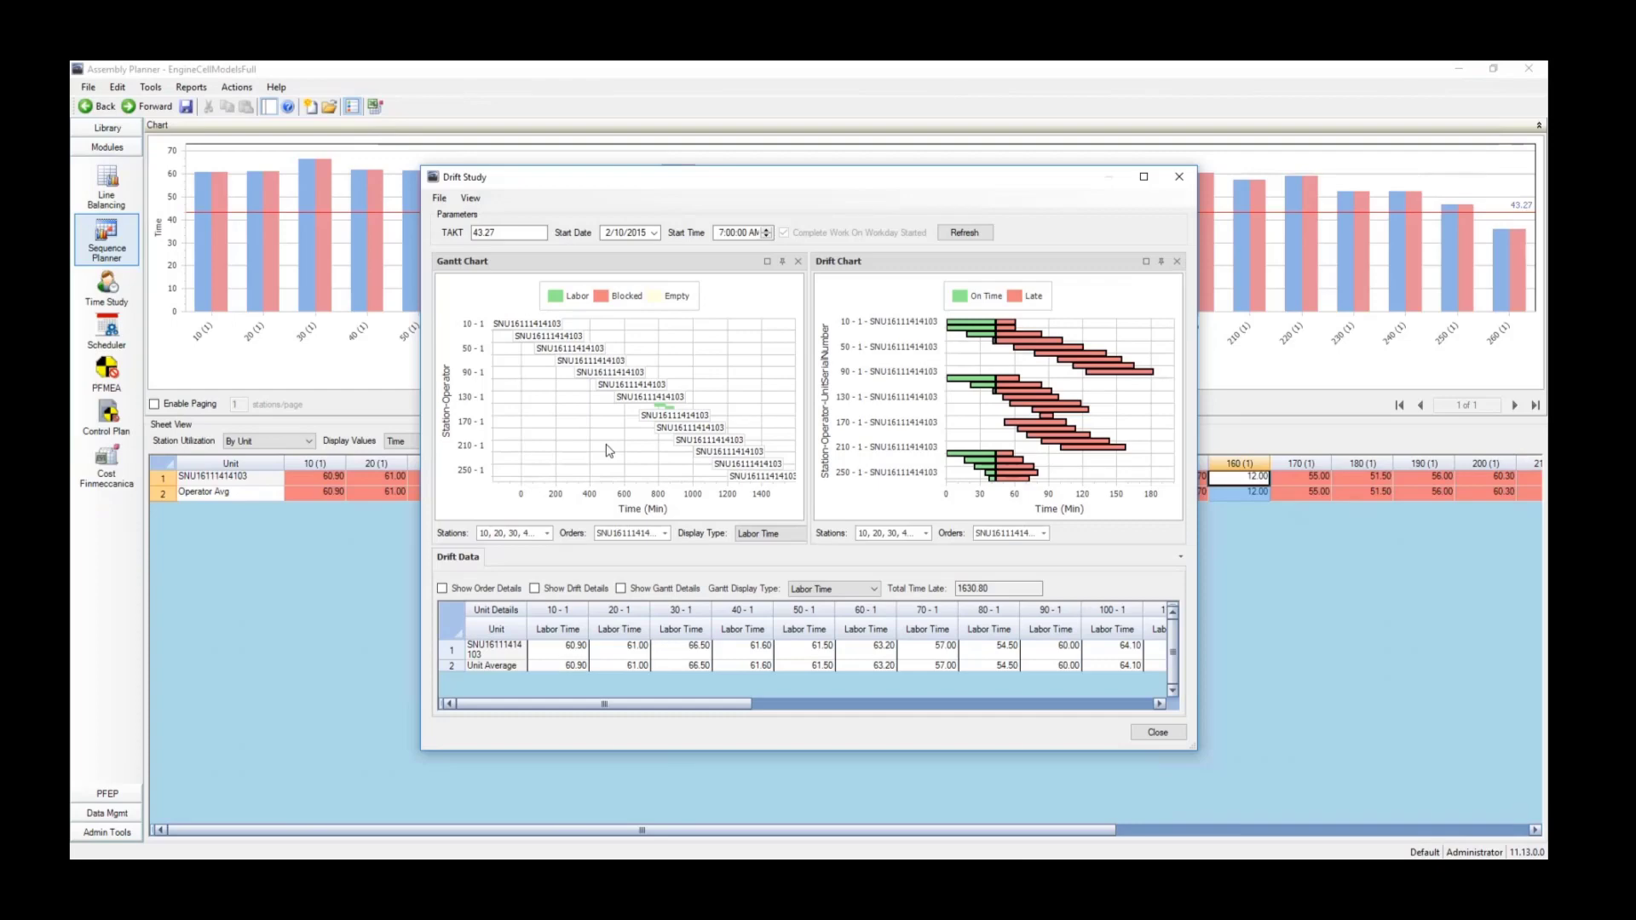
mouse_move(796, 289)
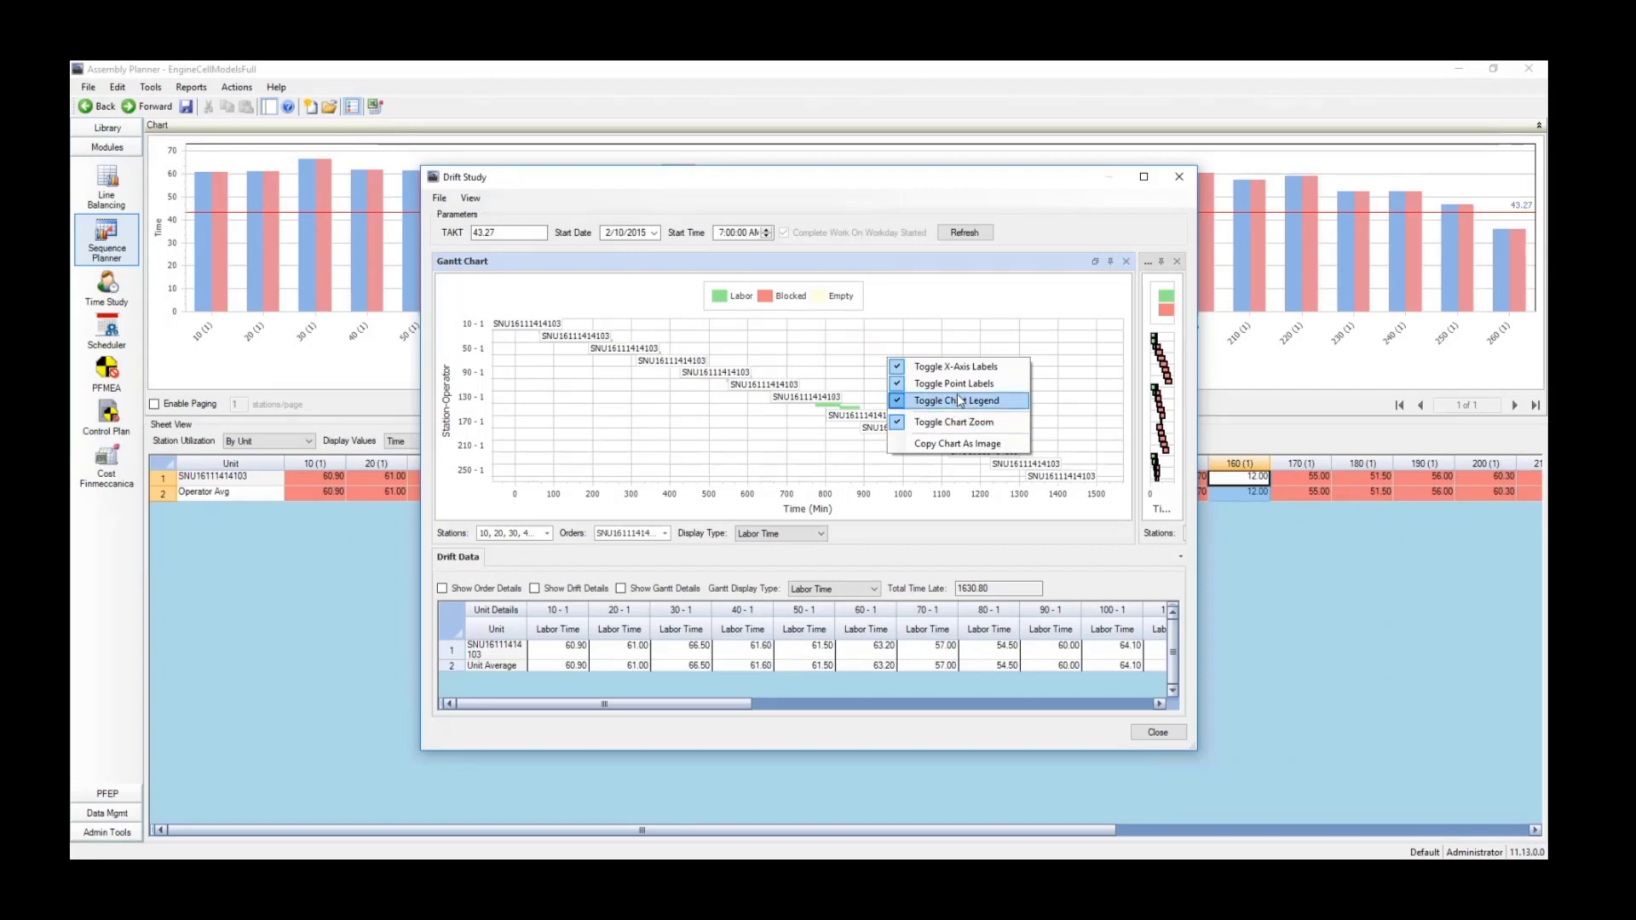
Hide the Gantt bar point labels and set Display Type to Work Schedule.
click(953, 382)
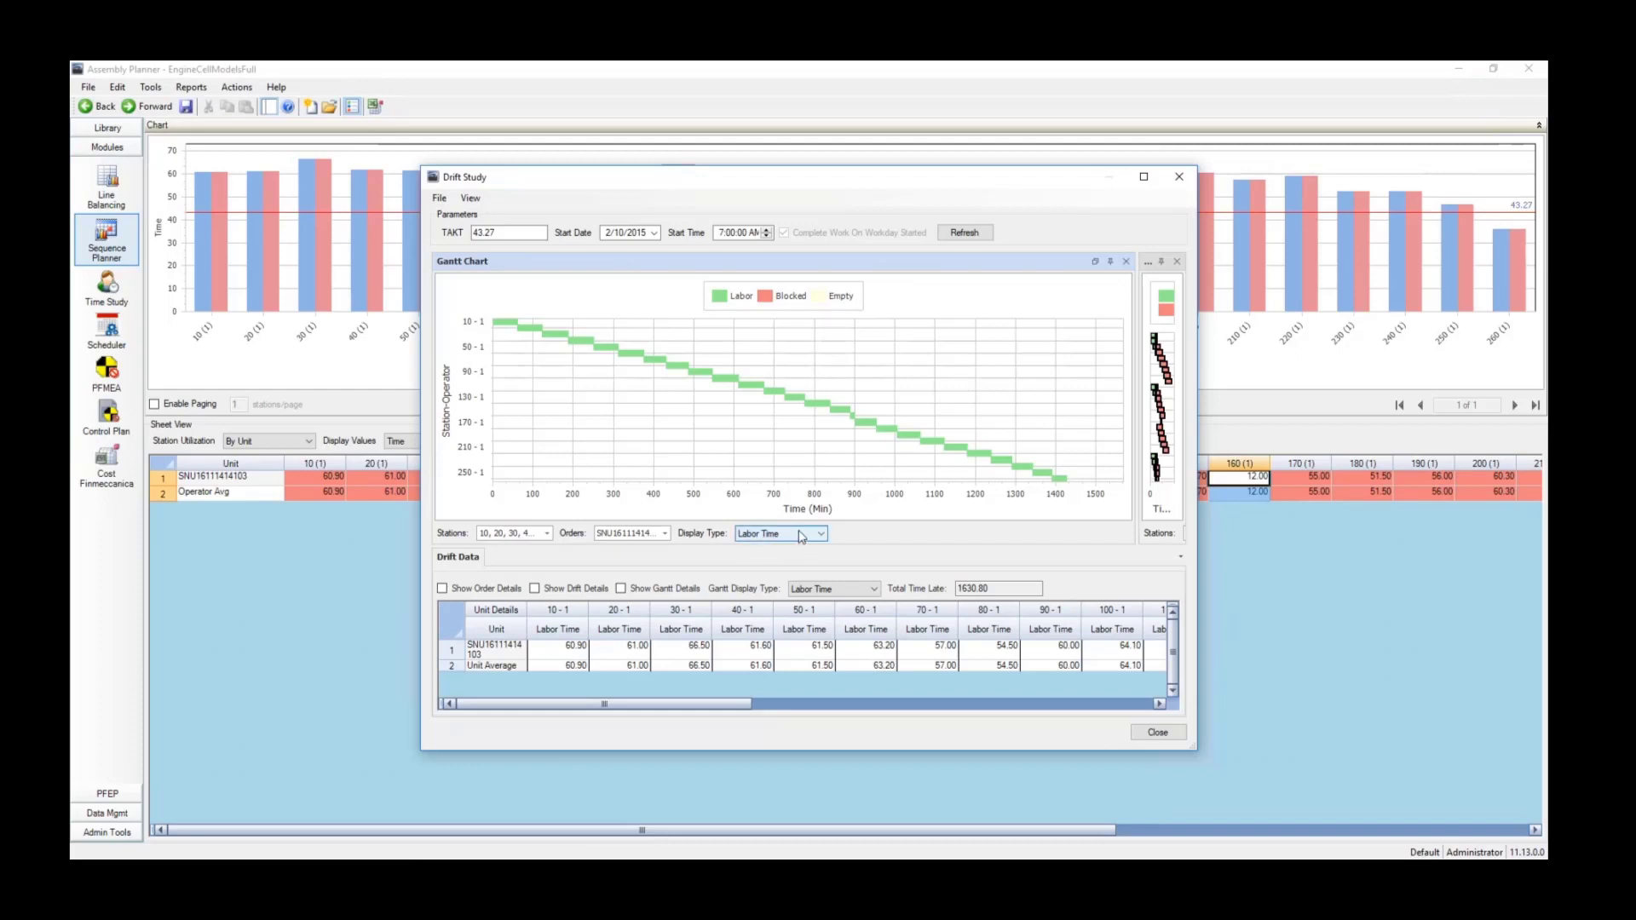
click(819, 534)
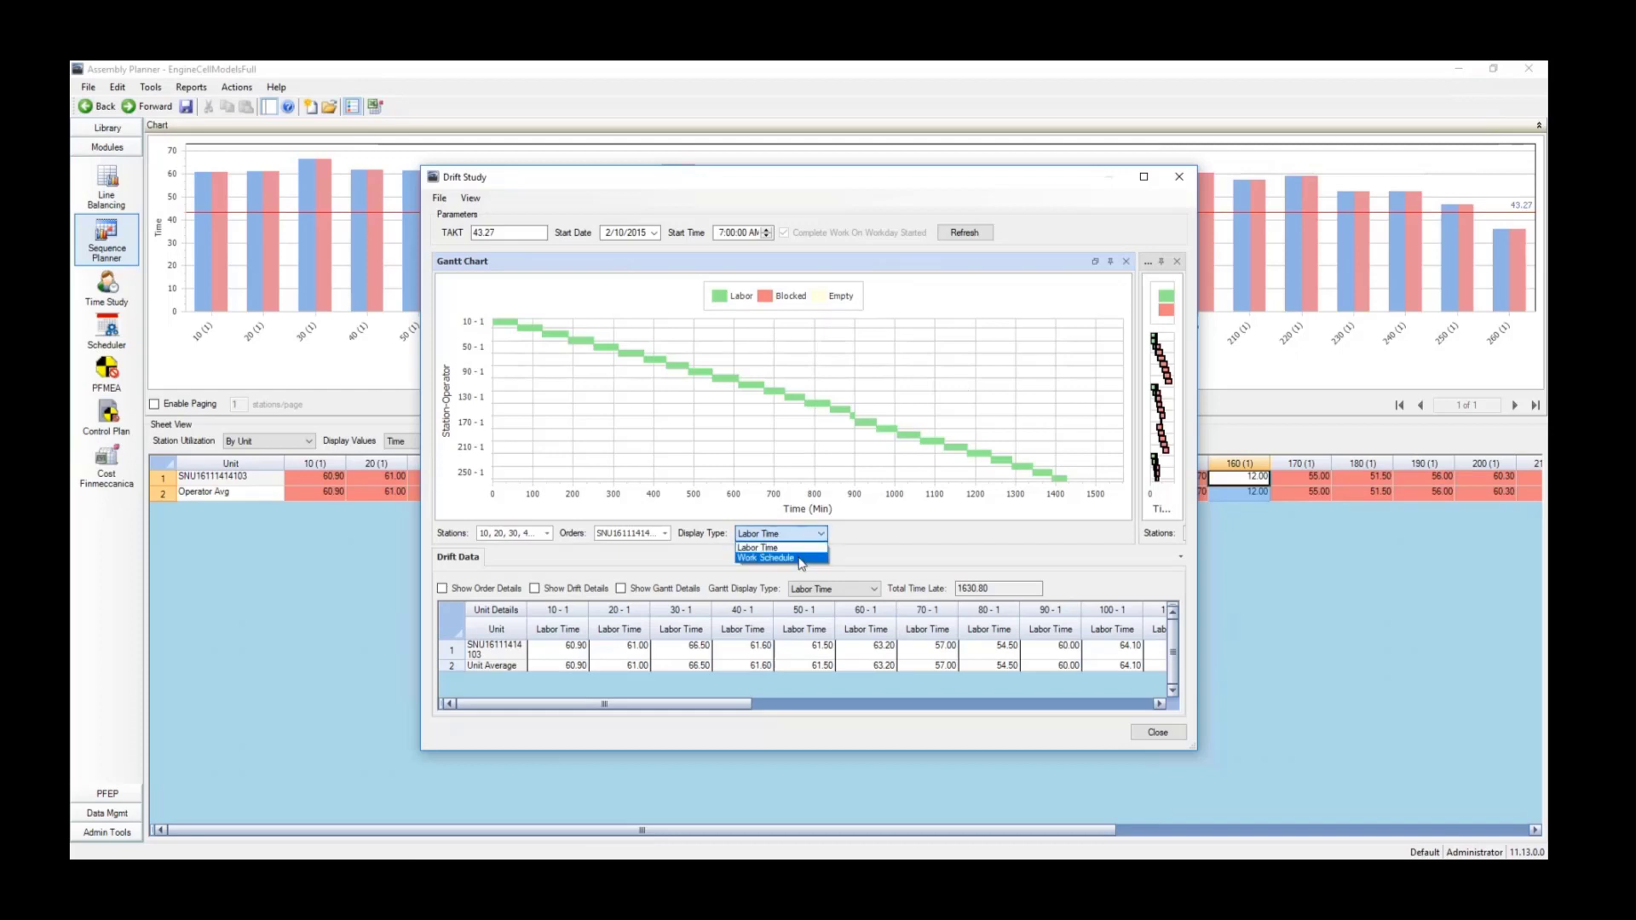
click(767, 558)
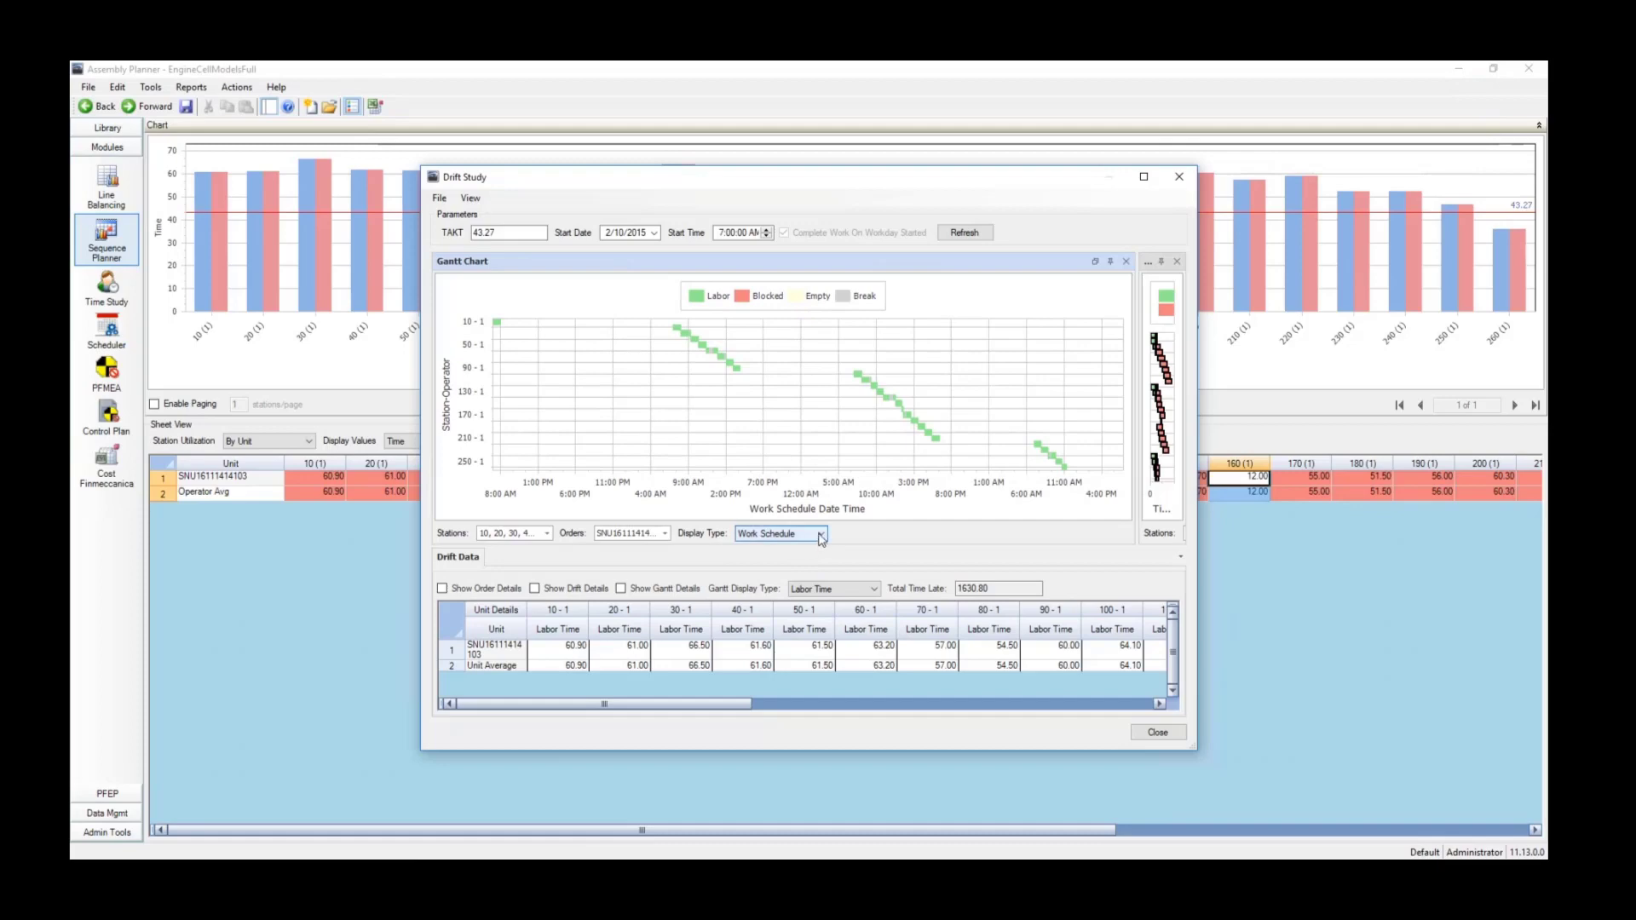
Set the Gantt chart Display Type back to Labor Time.
click(821, 533)
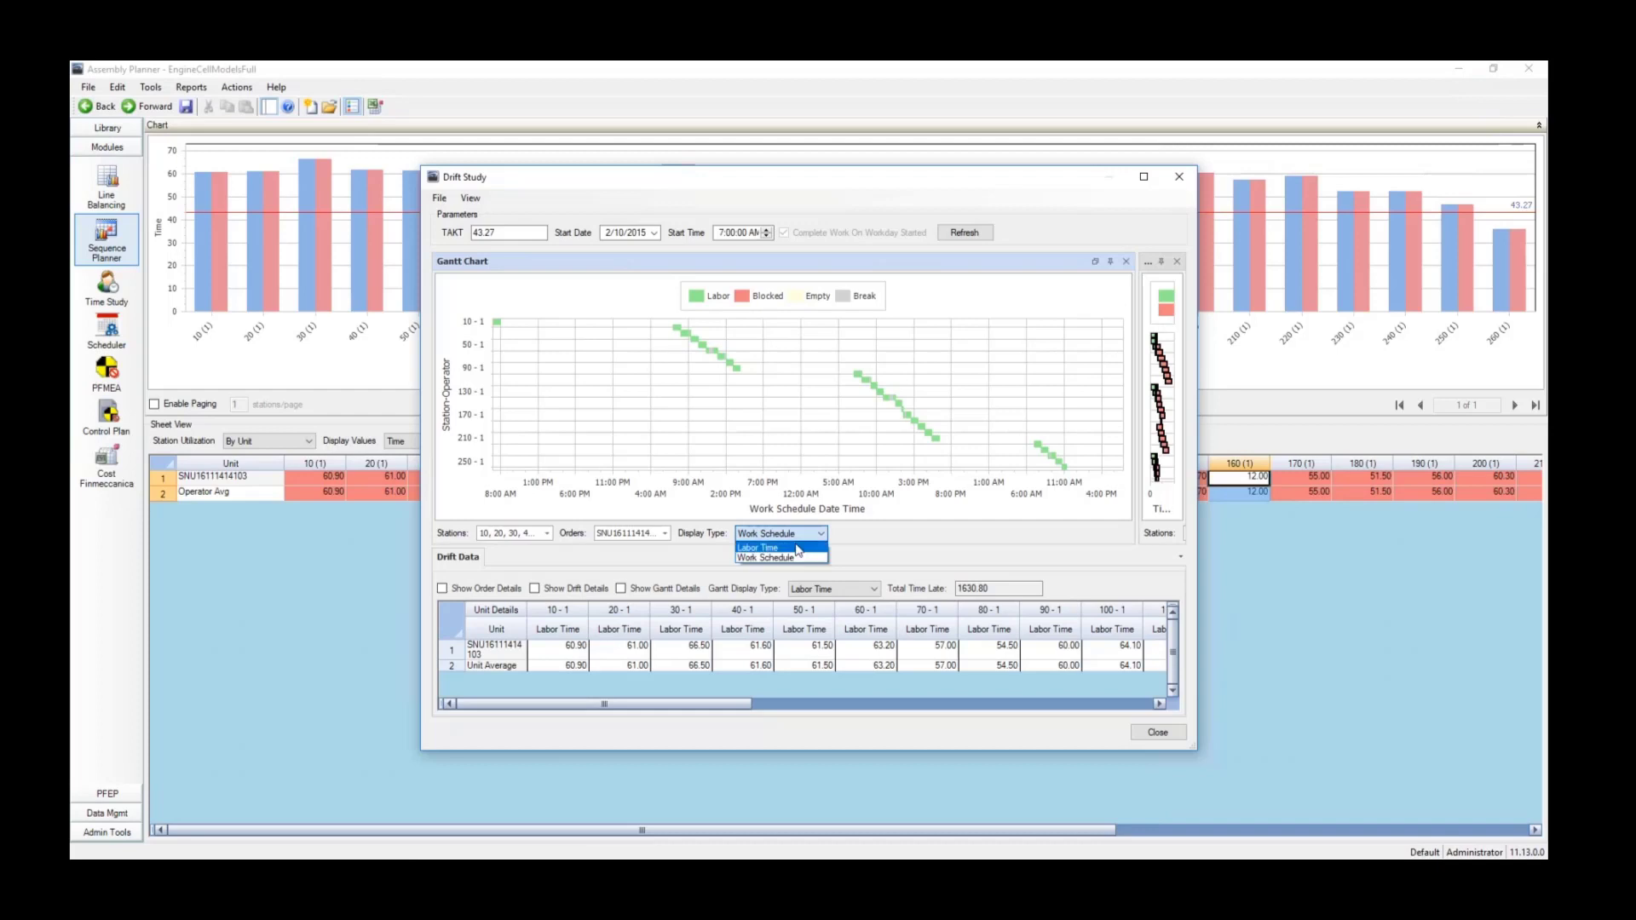
mouse_move(781, 557)
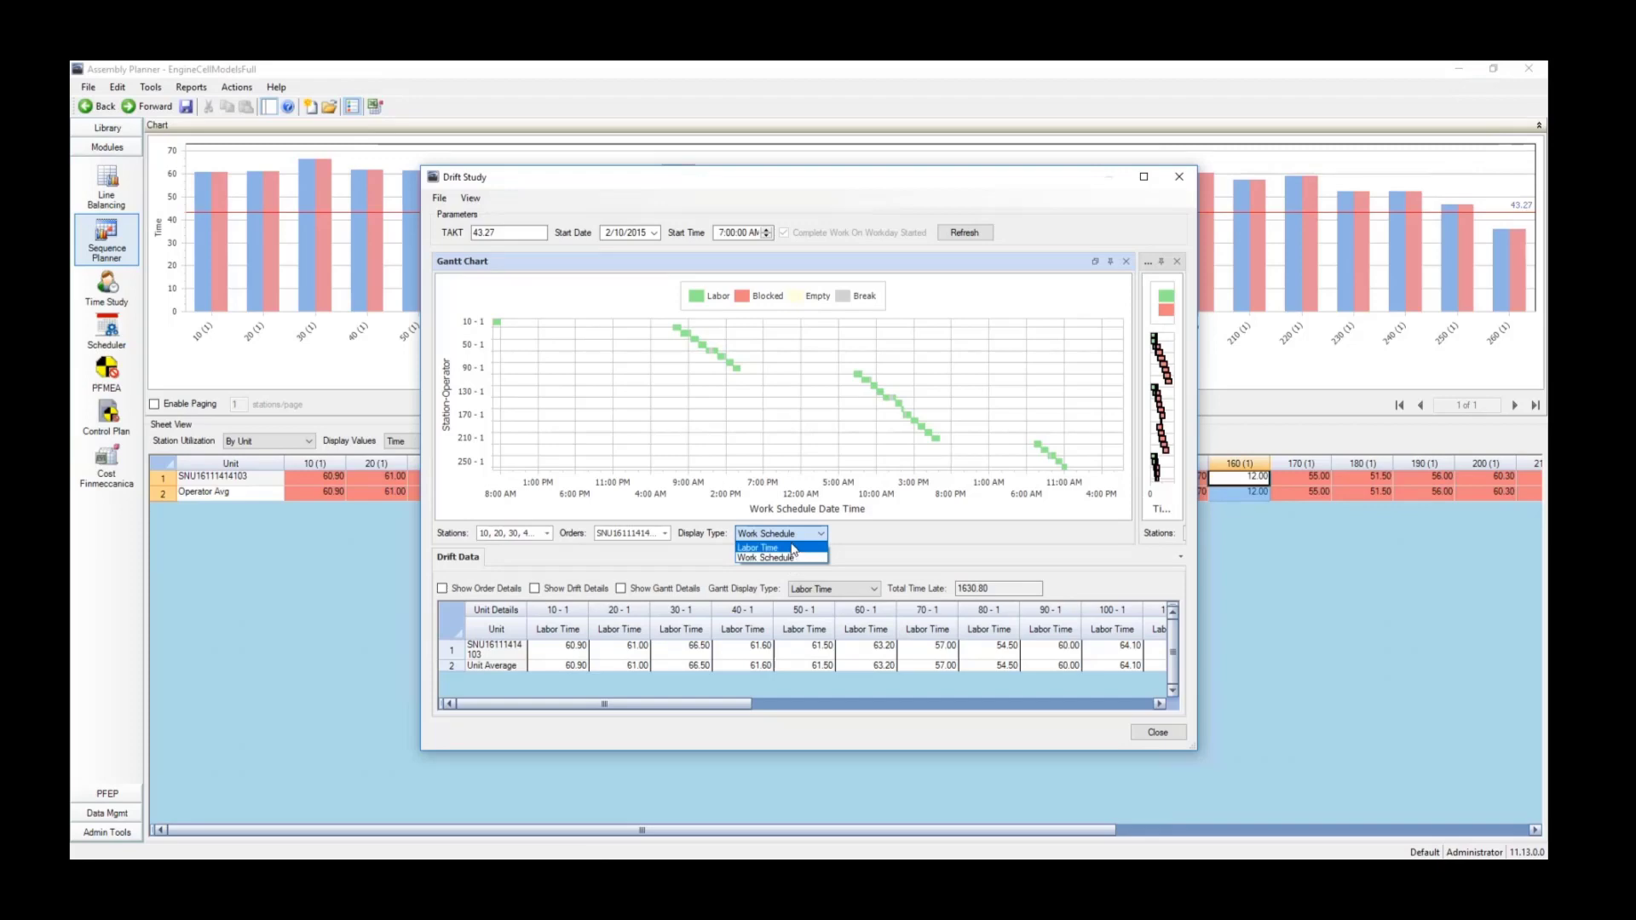
click(758, 547)
text(60)
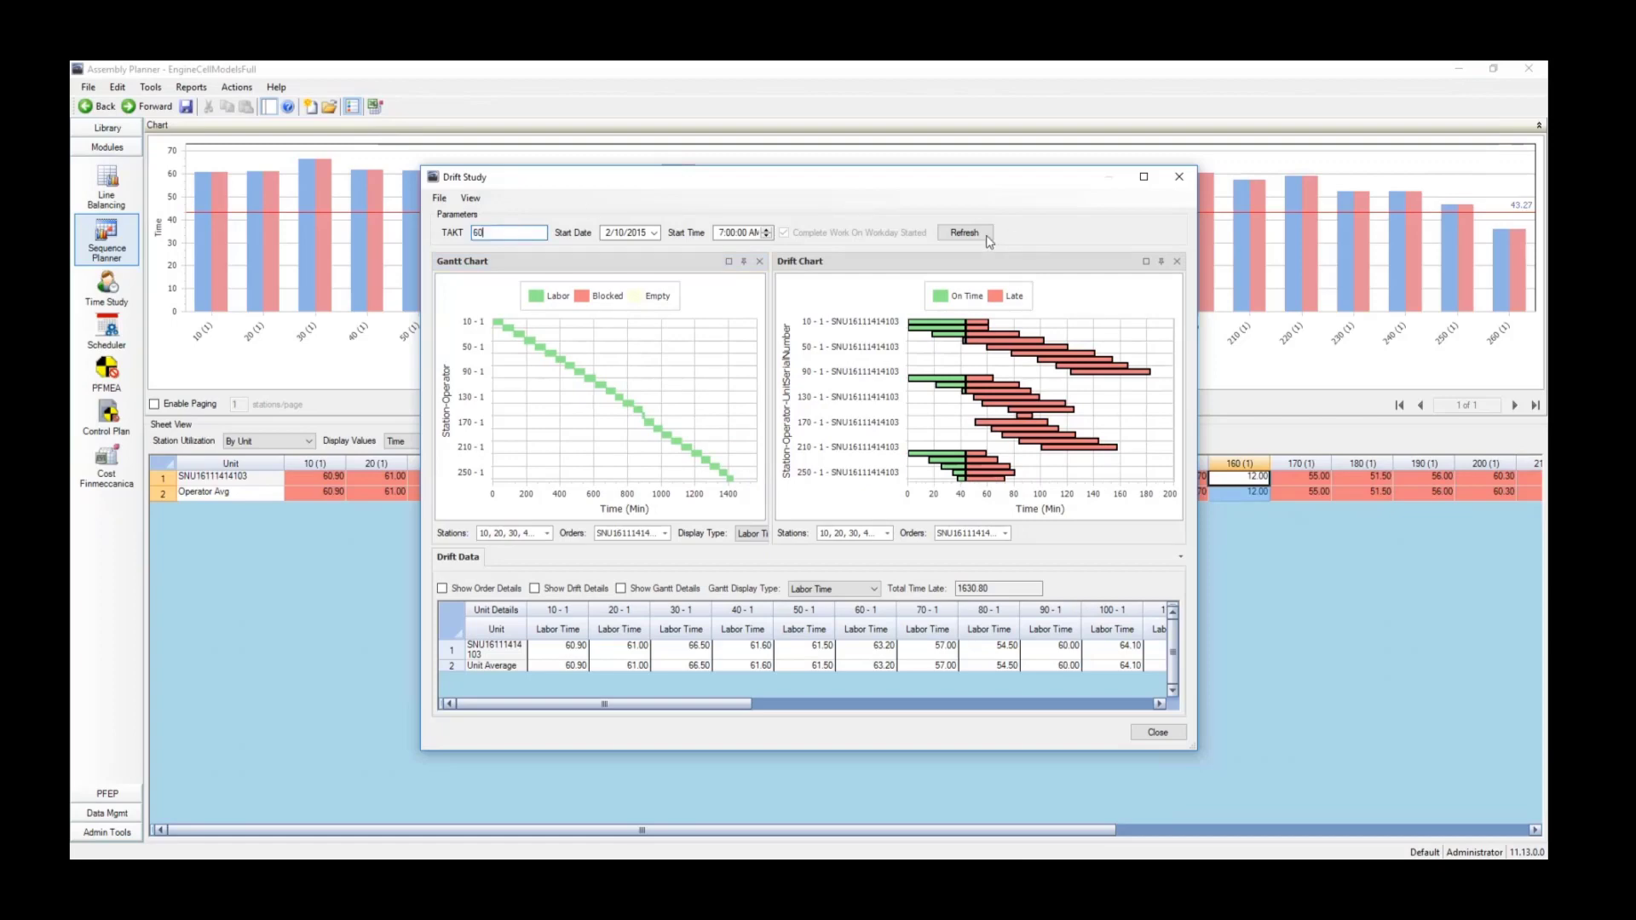
click(963, 232)
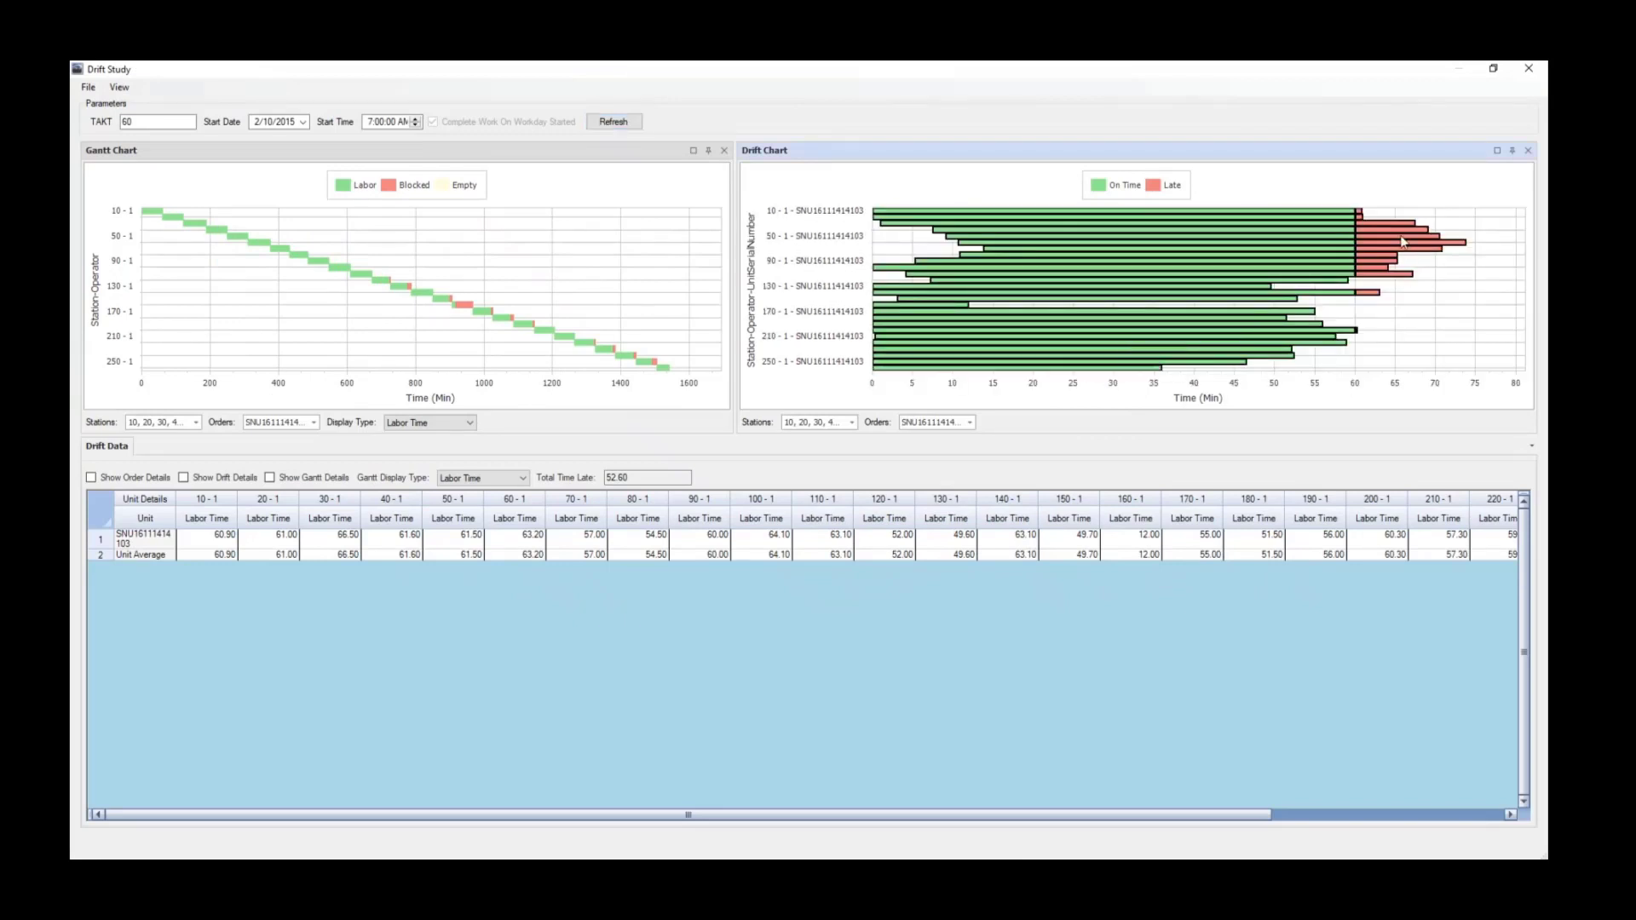
mouse_move(1375, 260)
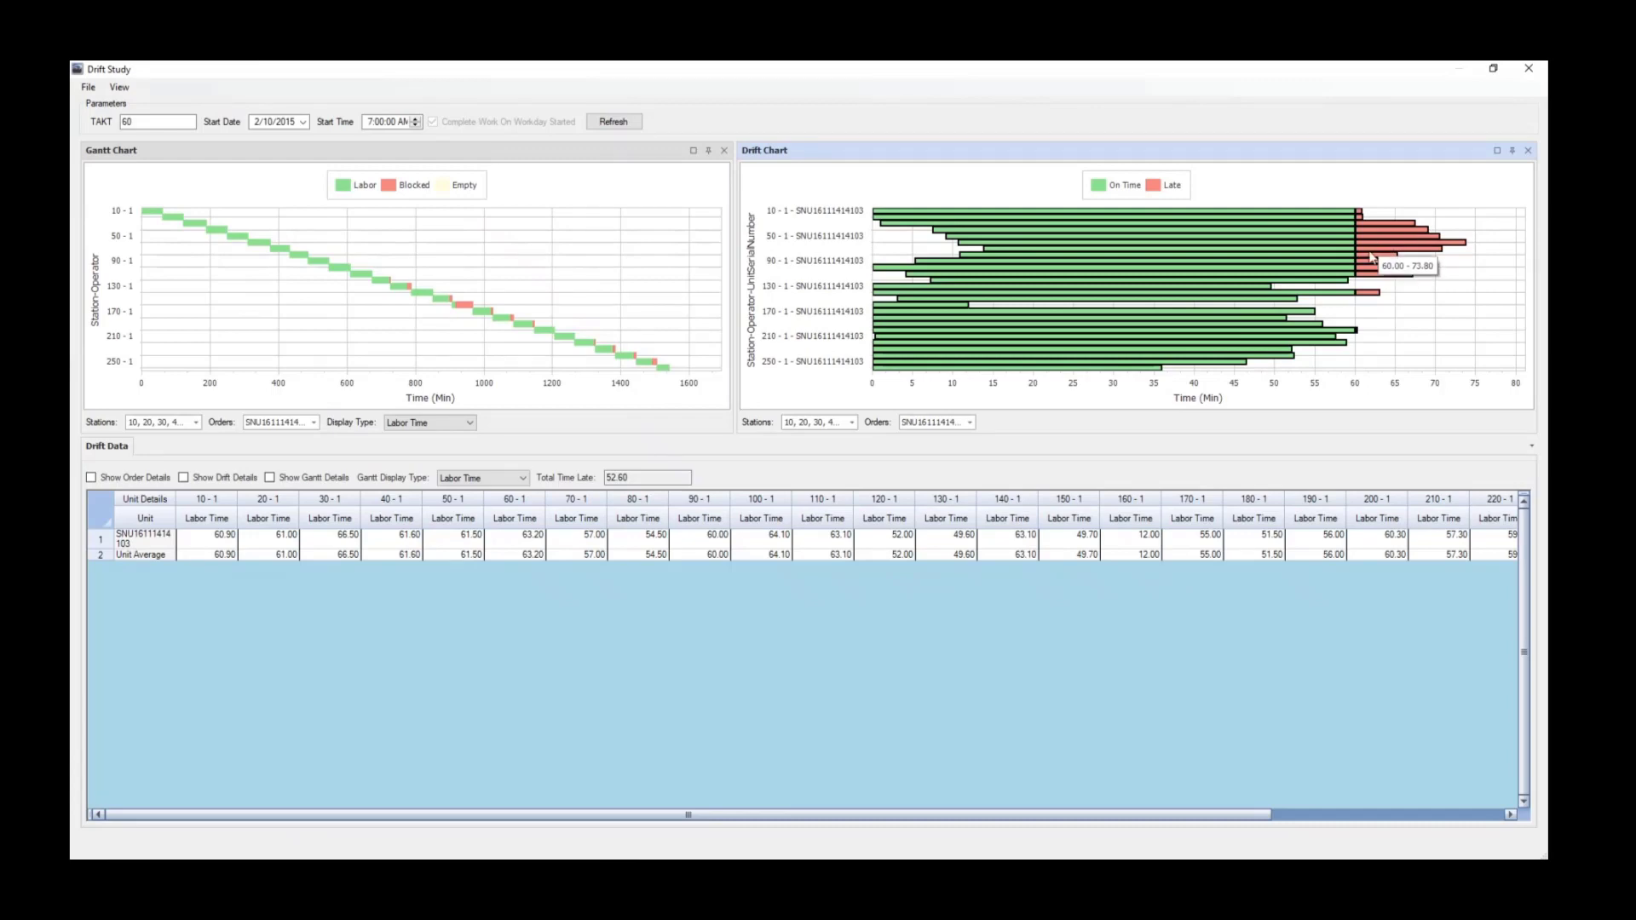
mouse_move(435, 284)
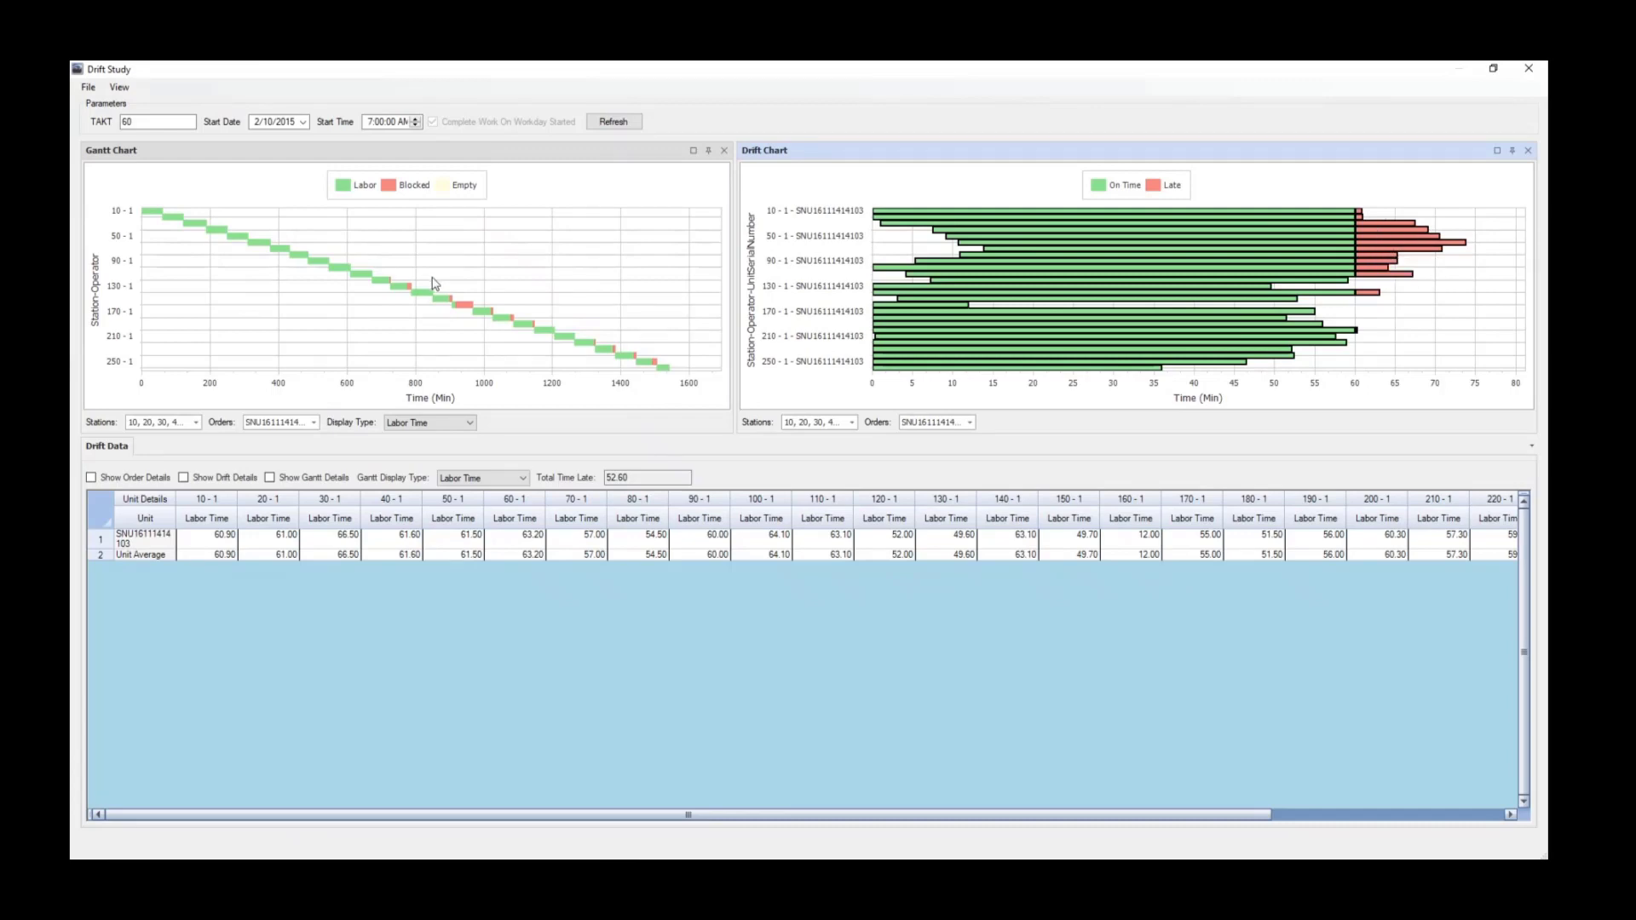
mouse_move(466, 307)
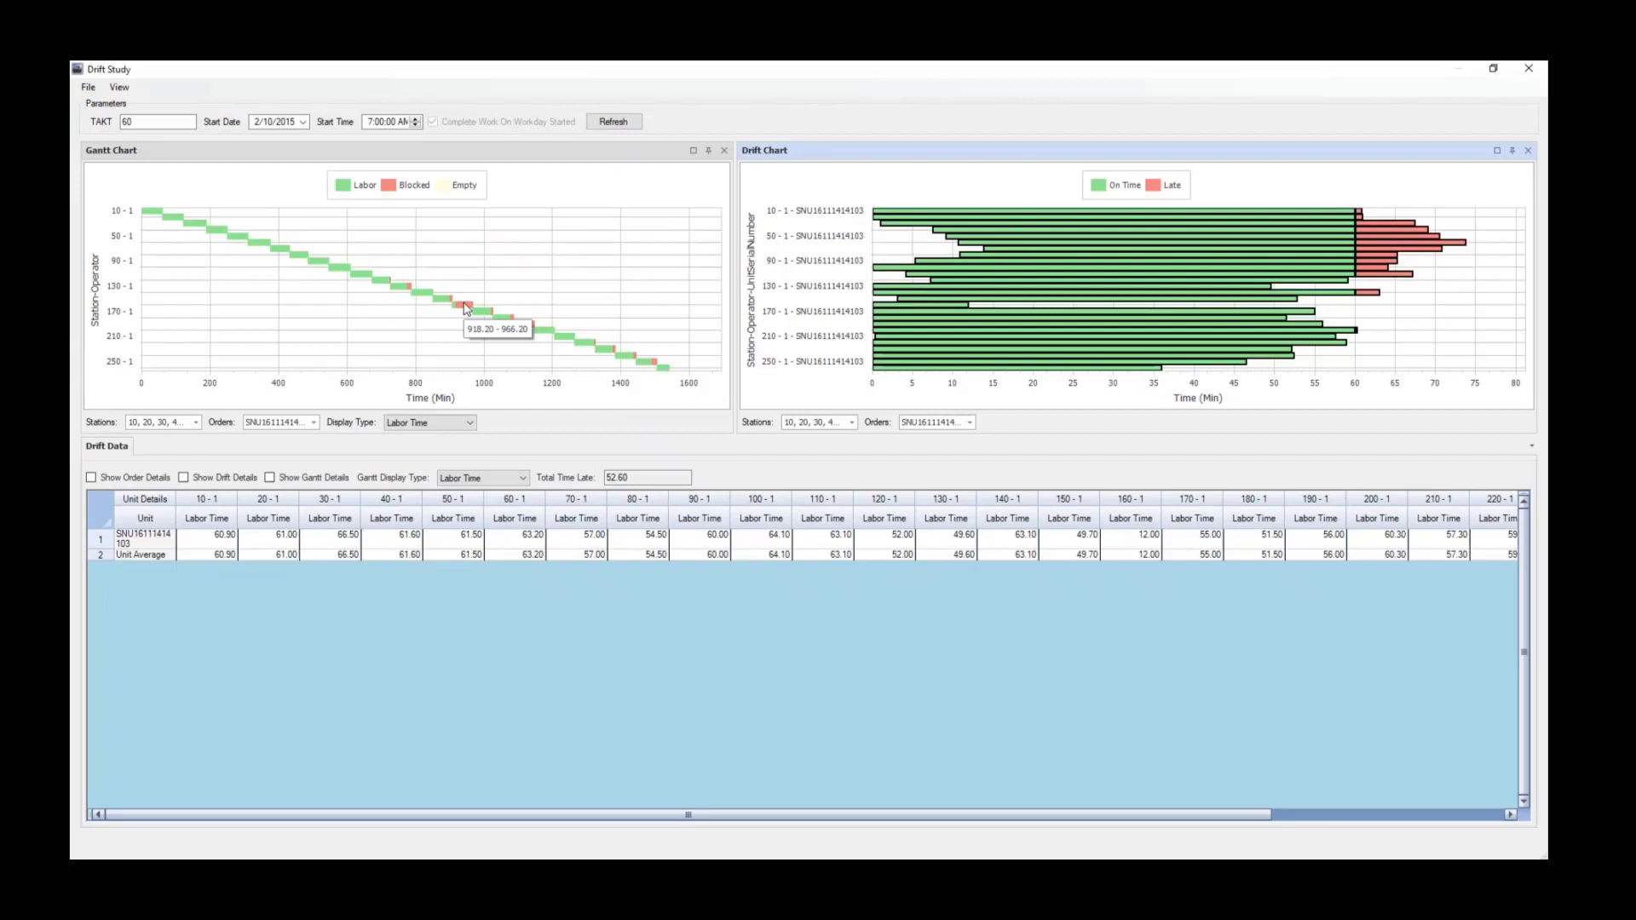
mouse_move(462, 316)
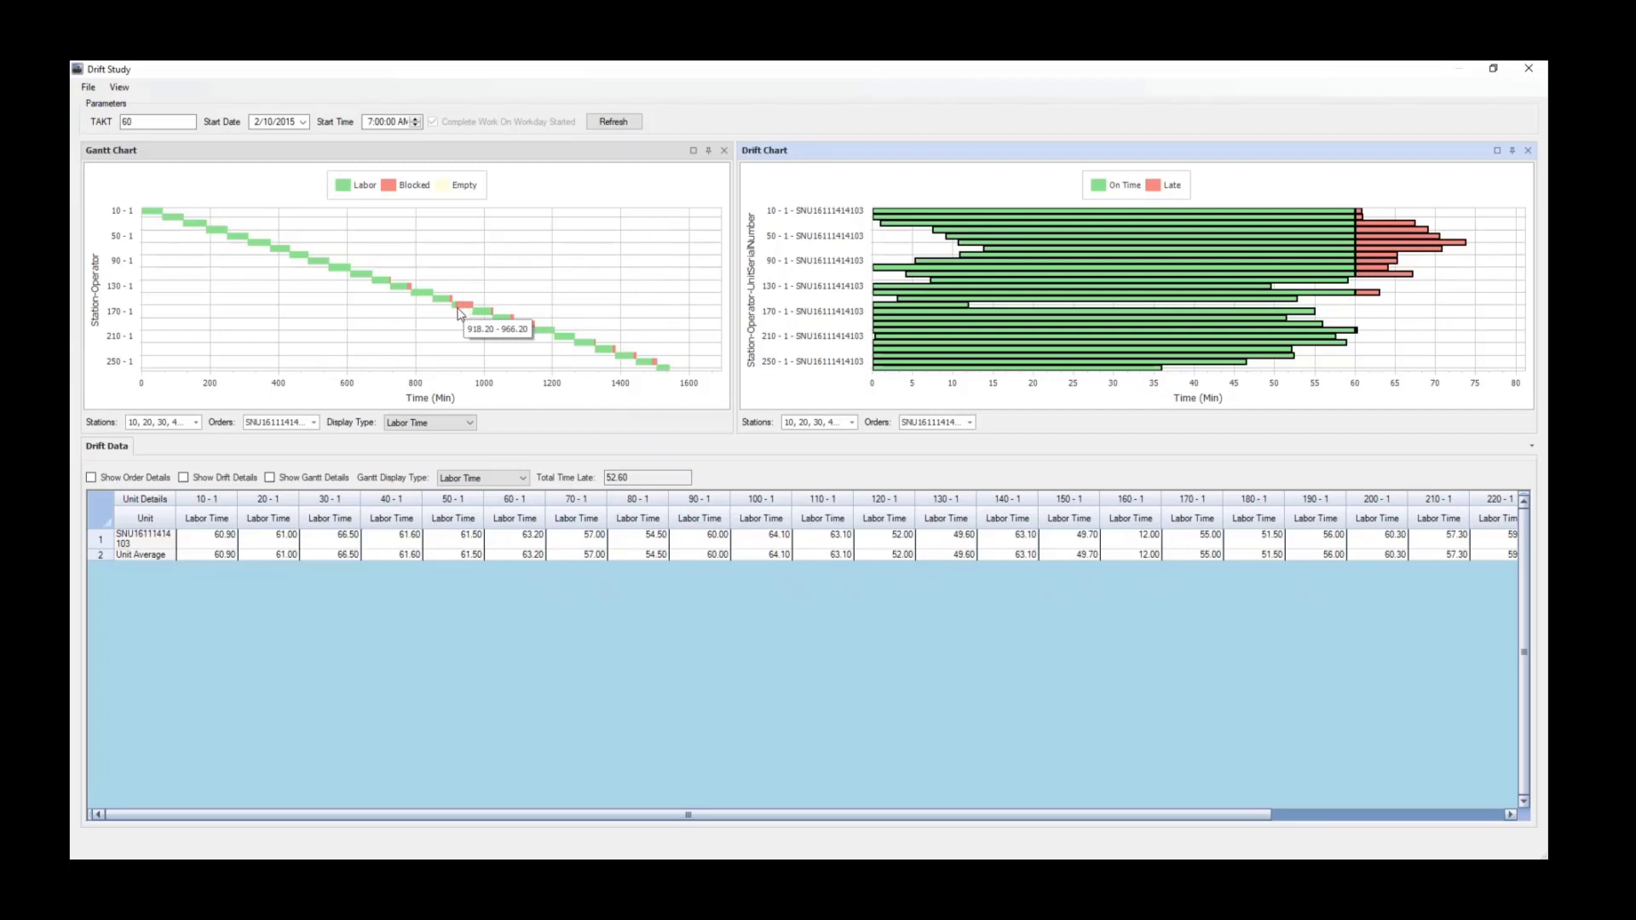
mouse_move(457, 315)
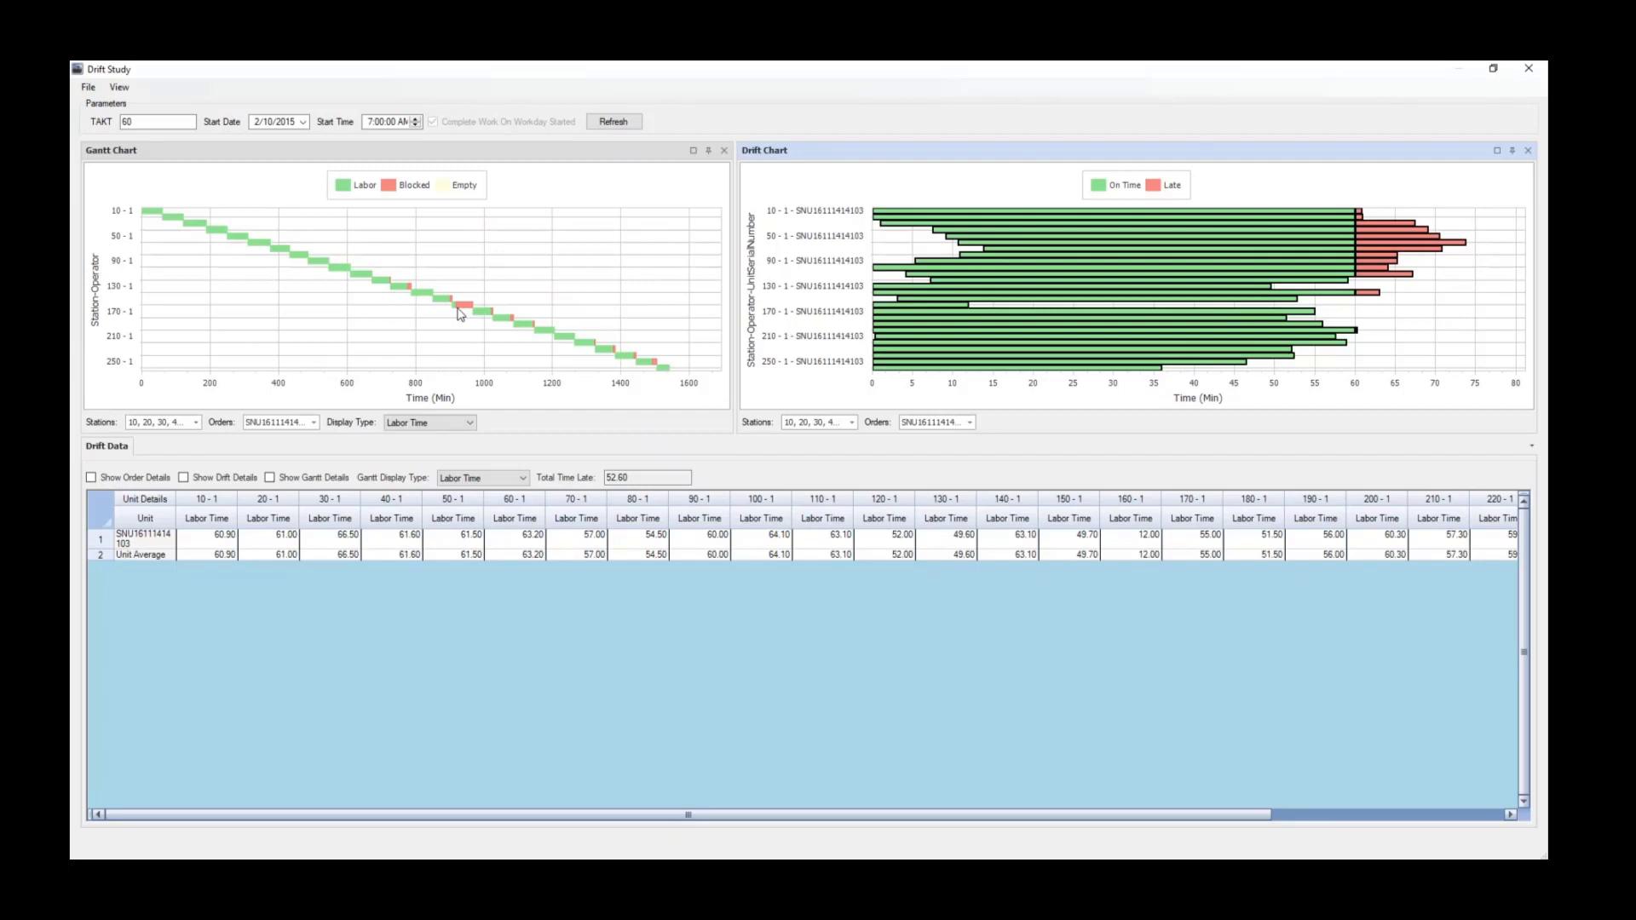
mouse_move(459, 311)
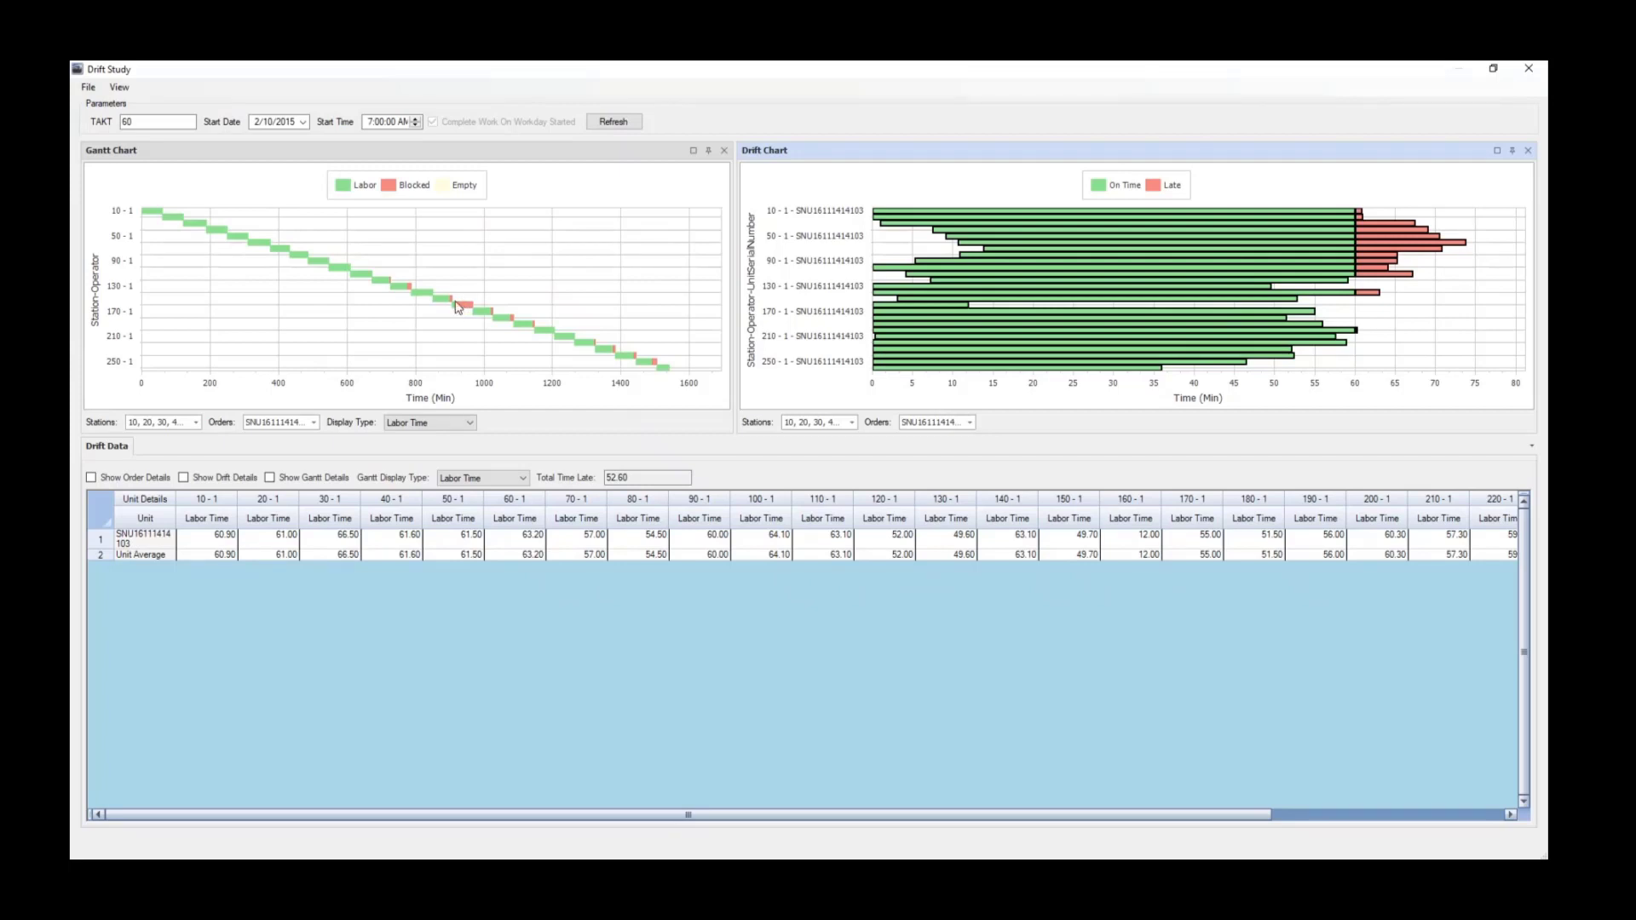